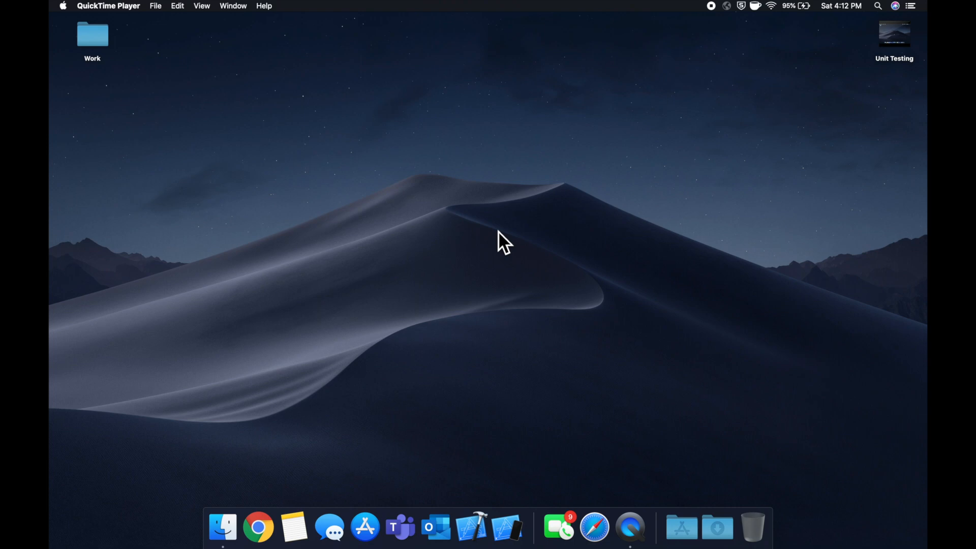
# Step: Start a new Xcode project using the Single View App template
pyautogui.click(468, 529)
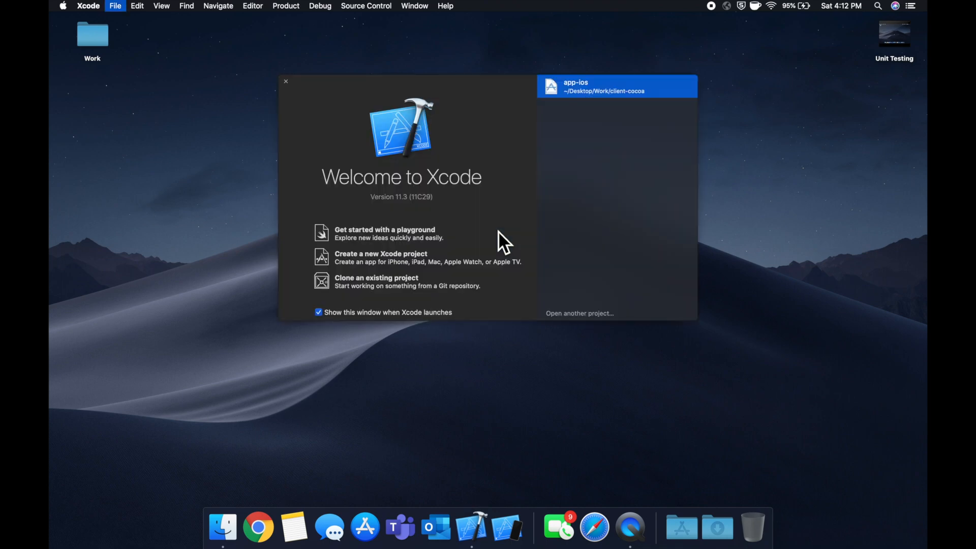
pyautogui.click(383, 254)
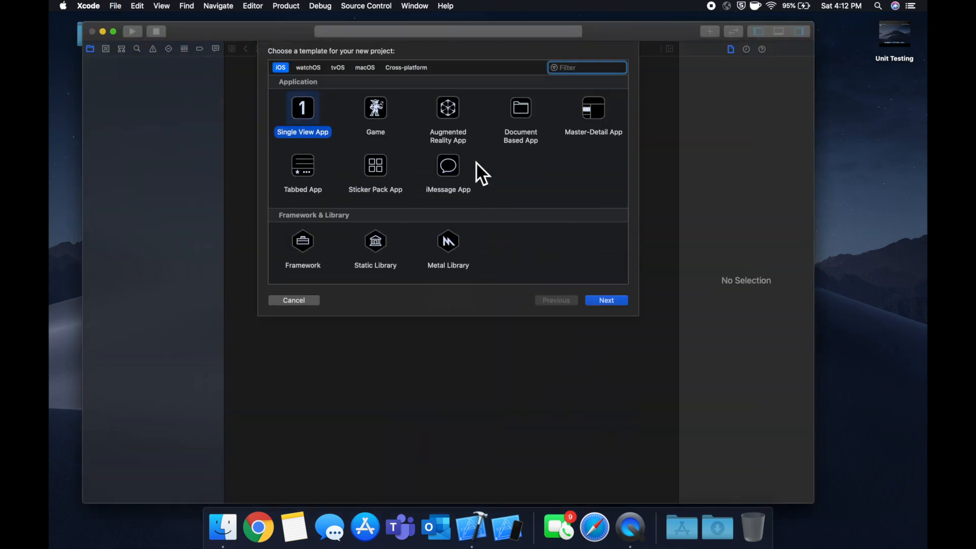
pyautogui.click(606, 300)
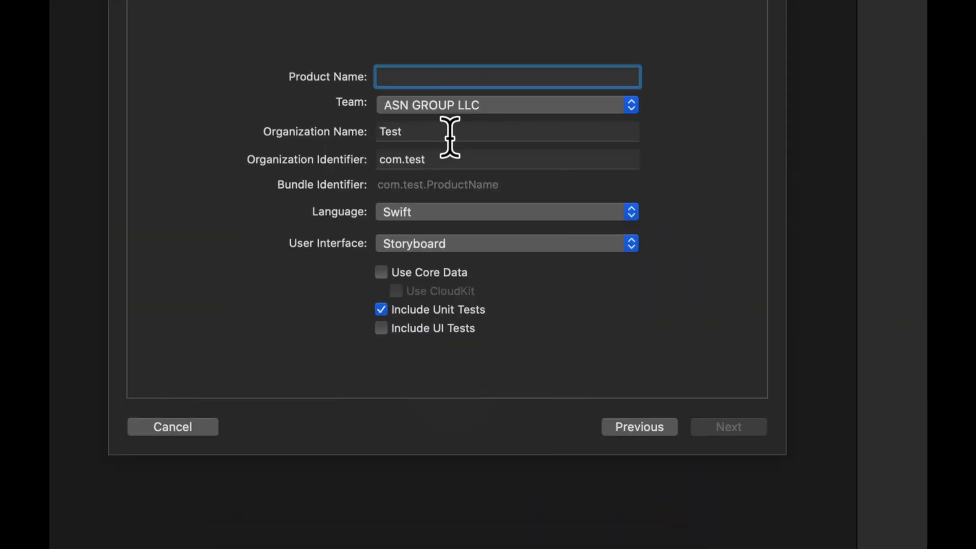
# Step: Name the product 'Facebook' and continue to the save-location dialog
pyautogui.write('Face')
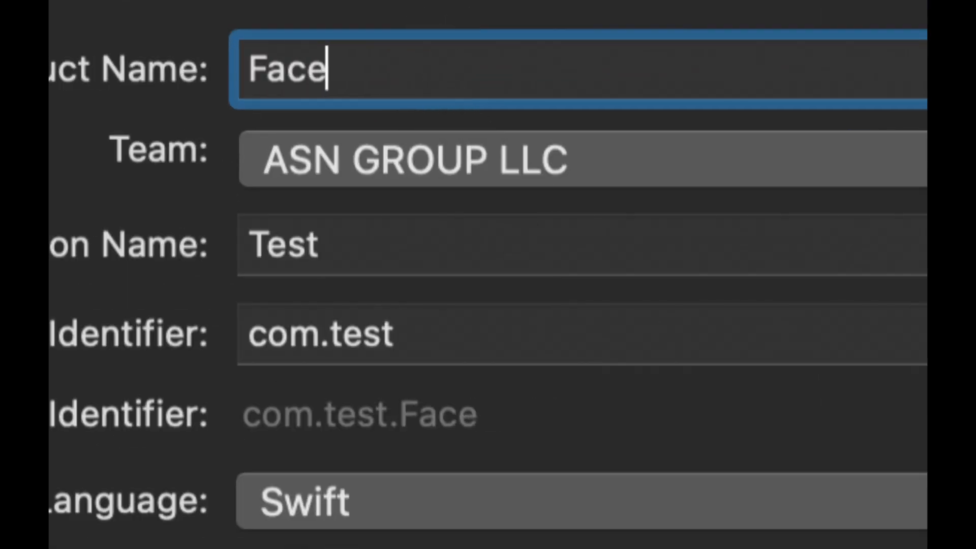
pyautogui.write('b')
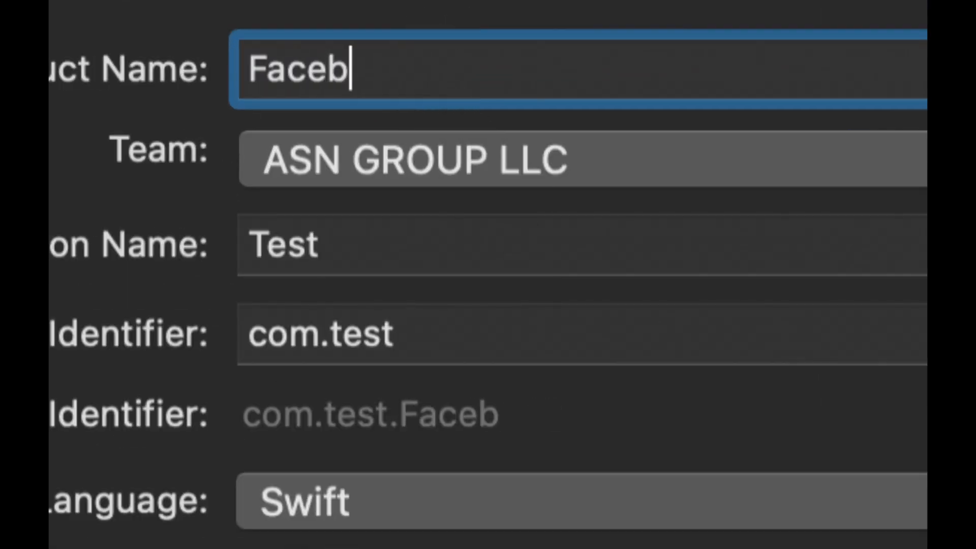
pyautogui.write('ook')
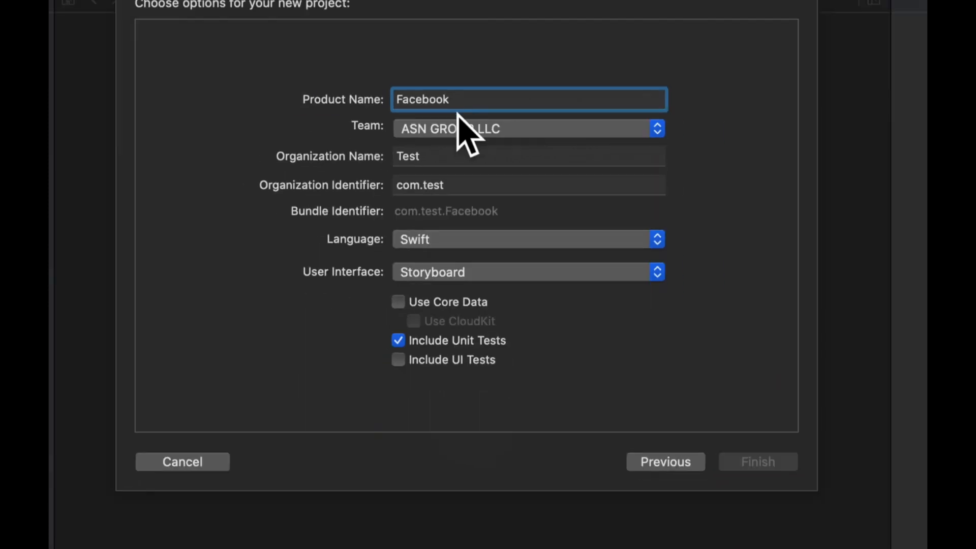
pyautogui.click(757, 462)
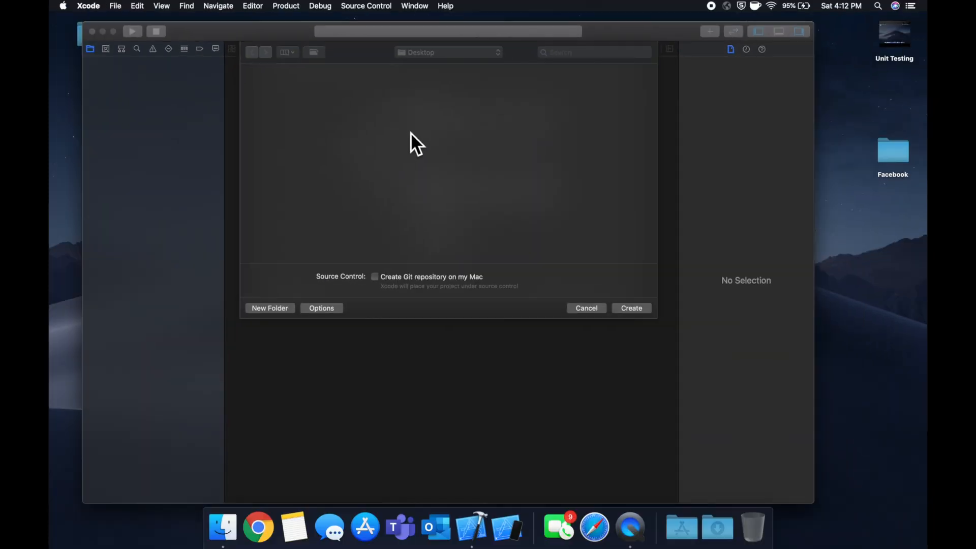
# Step: Create the project on the Desktop and run it on the iPhone 11 Pro Max simulator
pyautogui.click(631, 308)
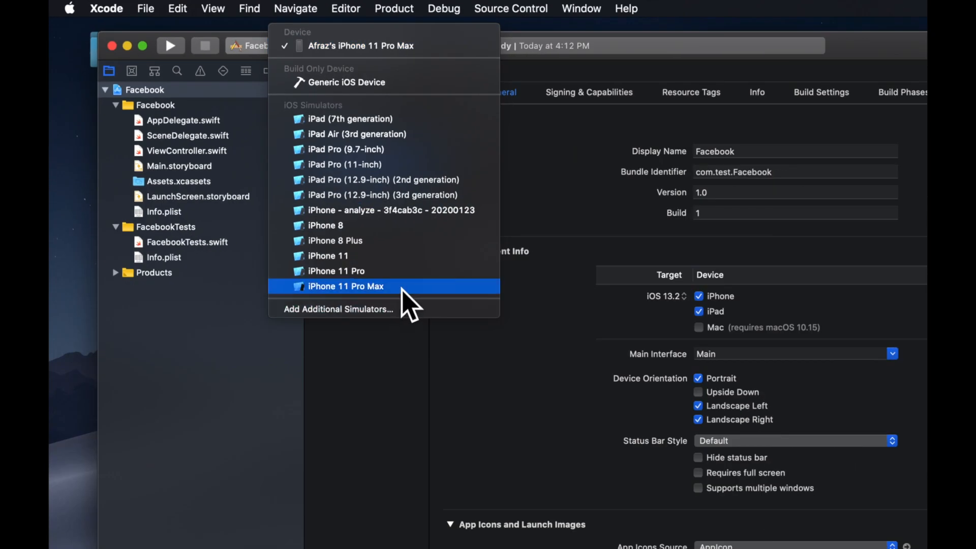
pyautogui.click(345, 286)
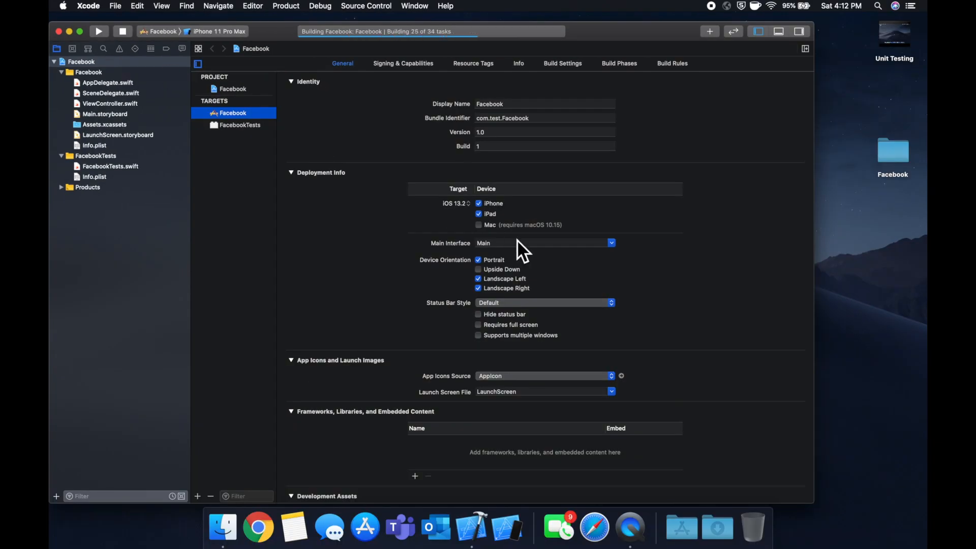
pyautogui.click(100, 30)
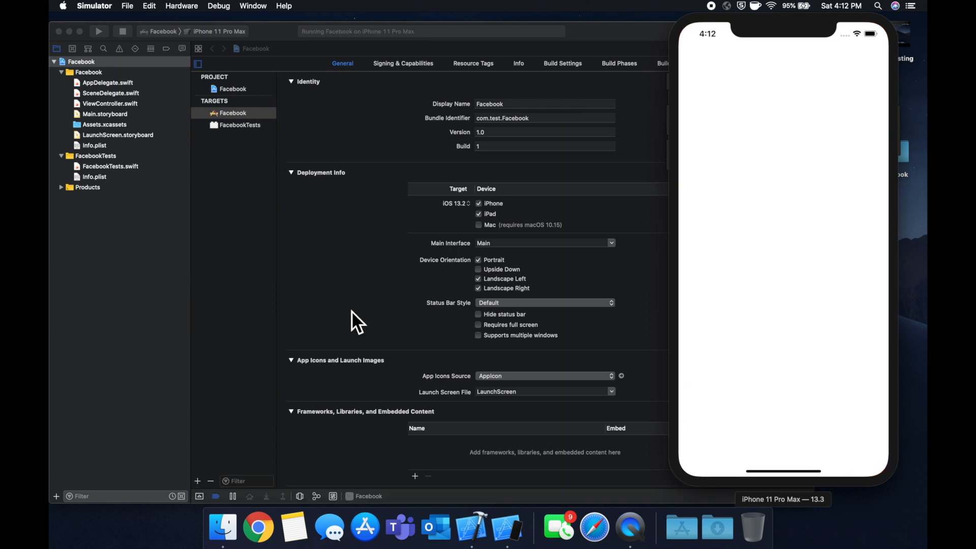
pyautogui.moveTo(168, 161)
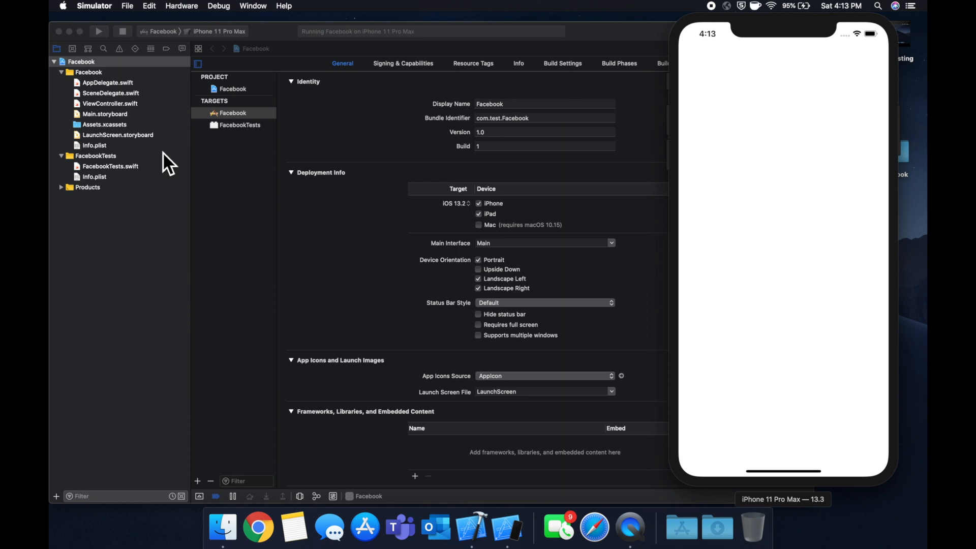
pyautogui.moveTo(191, 266)
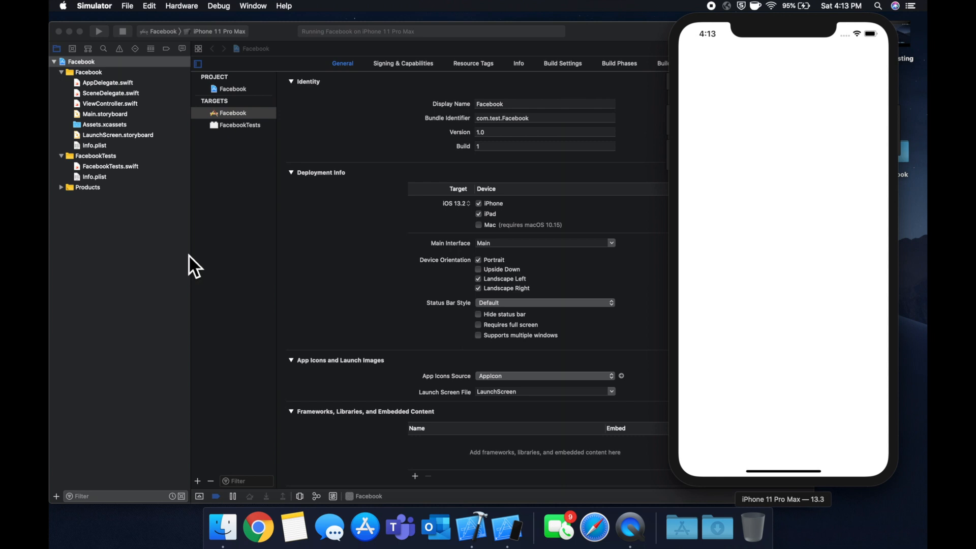
pyautogui.moveTo(768, 205)
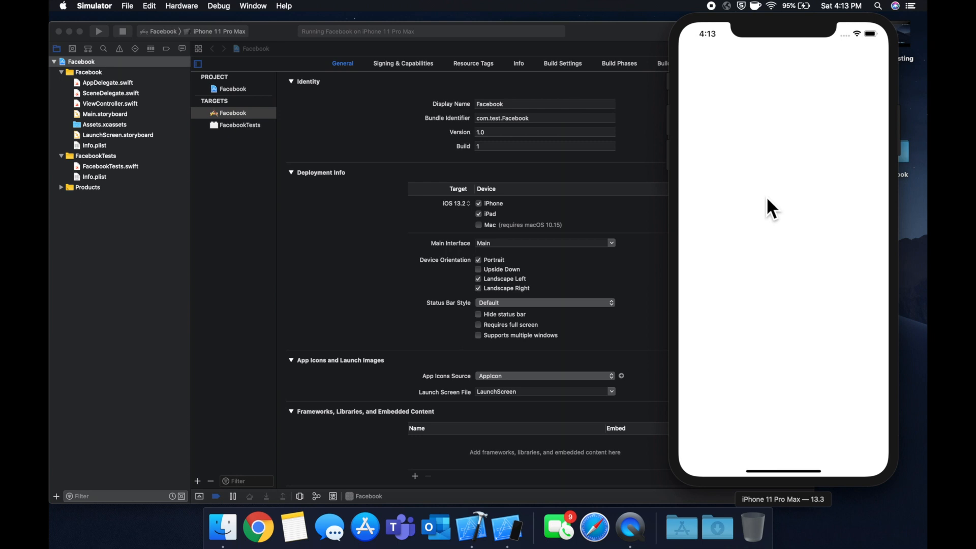
pyautogui.moveTo(563, 199)
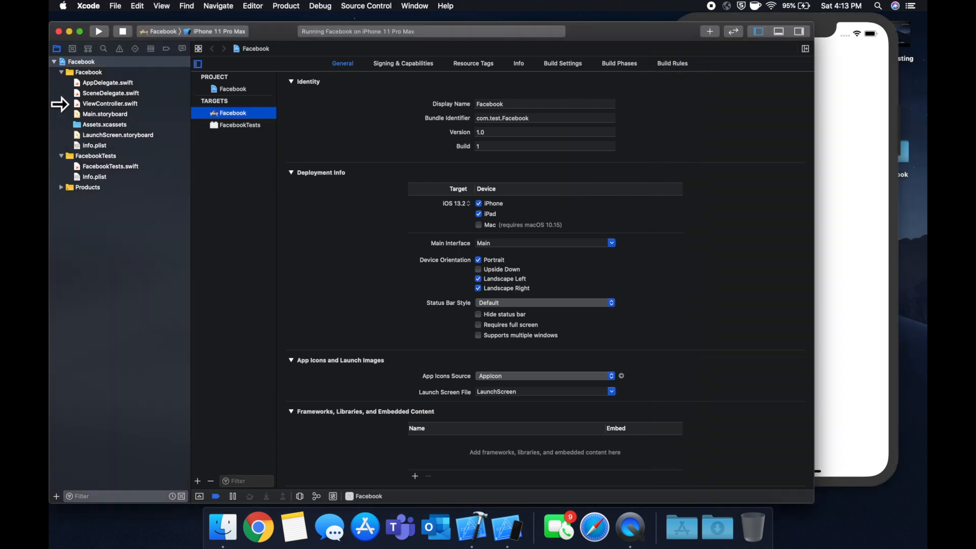
pyautogui.moveTo(186, 228)
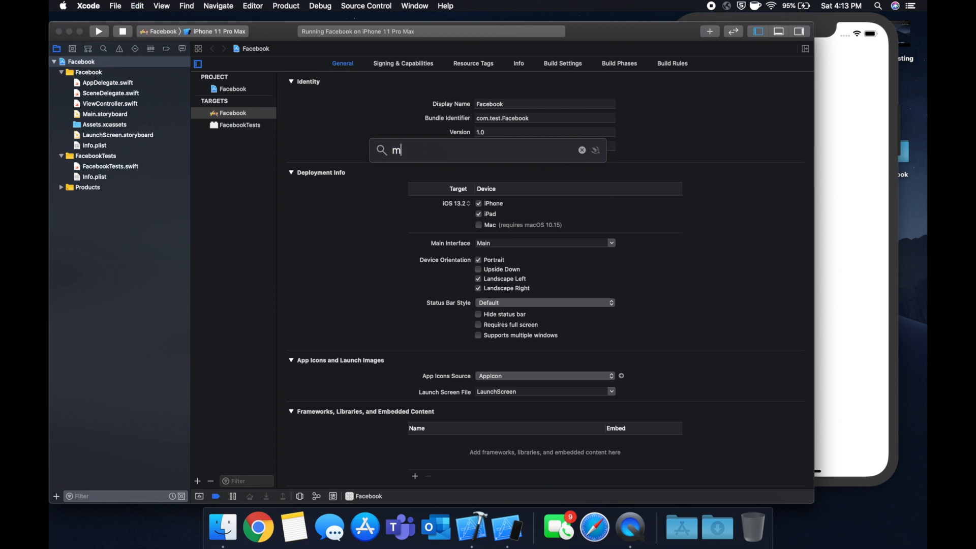
# Step: Bring up Main.storyboard through Open Quickly
pyautogui.write('ain,st')
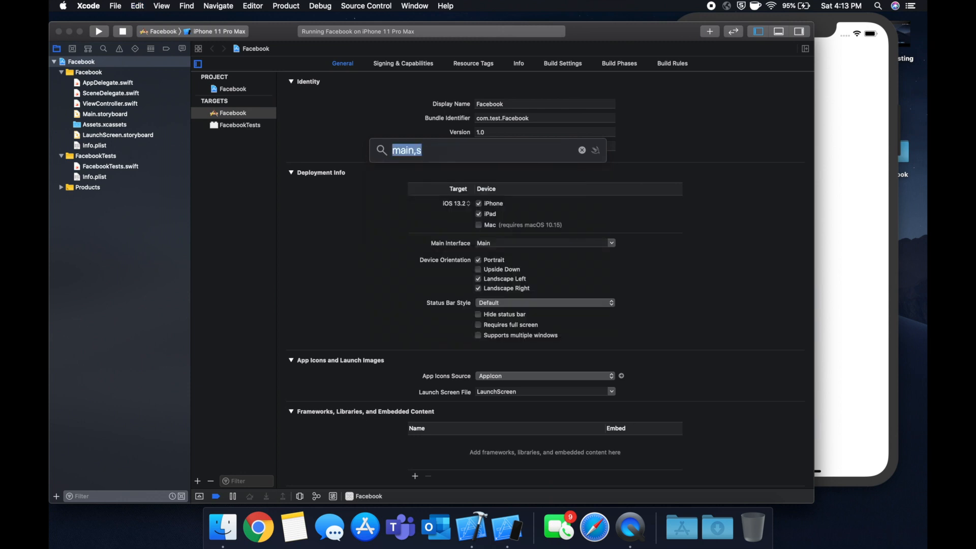
pyautogui.write('main.story')
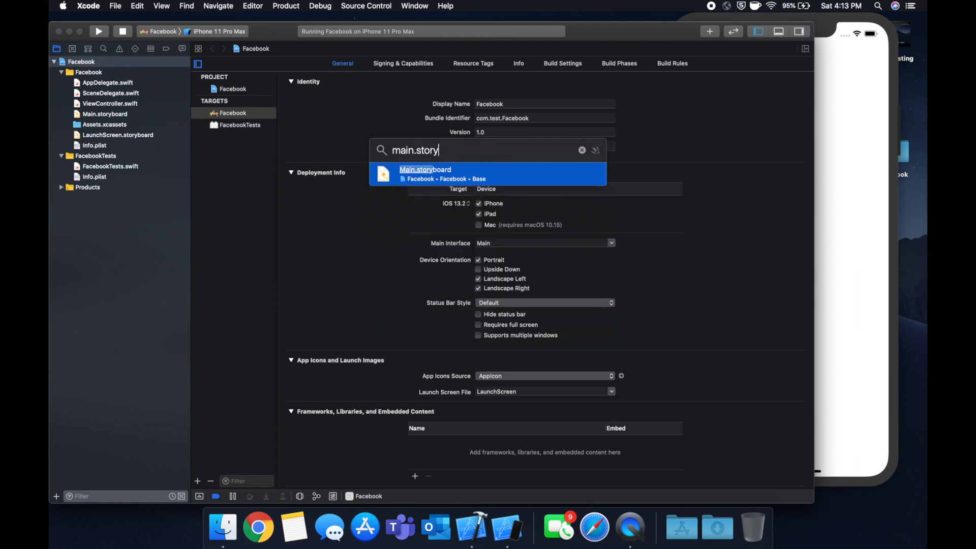
pyautogui.click(425, 170)
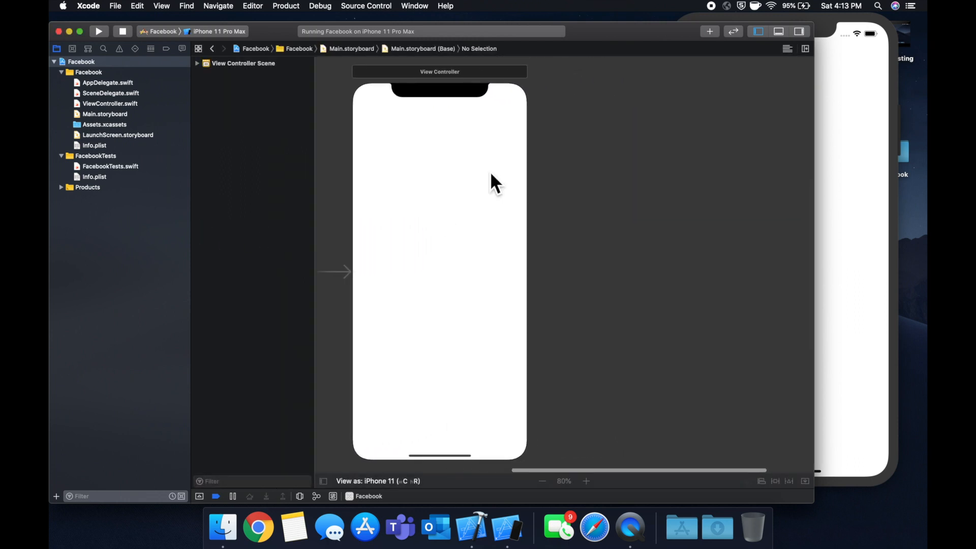
pyautogui.moveTo(752, 8)
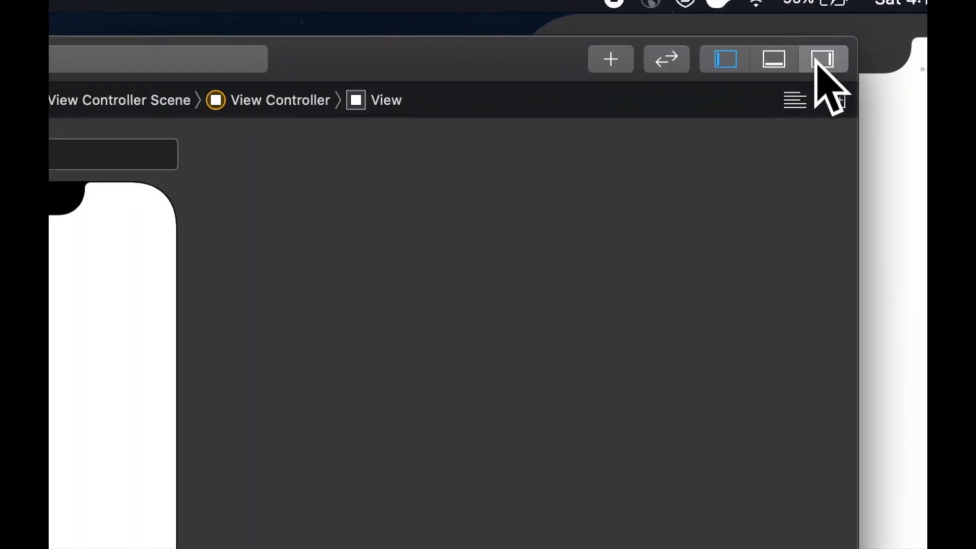
# Step: Make the view background black and add a centred white label to the canvas
pyautogui.click(824, 59)
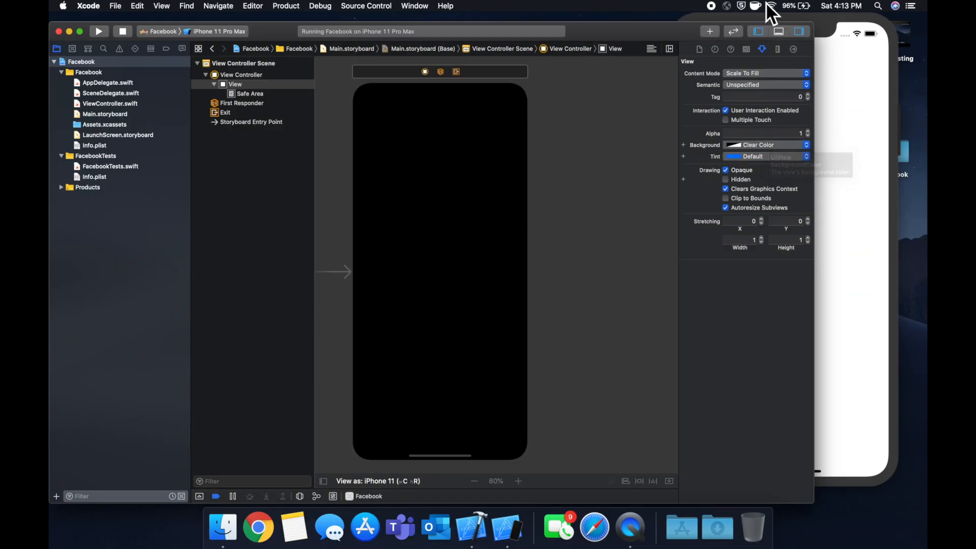
pyautogui.click(709, 30)
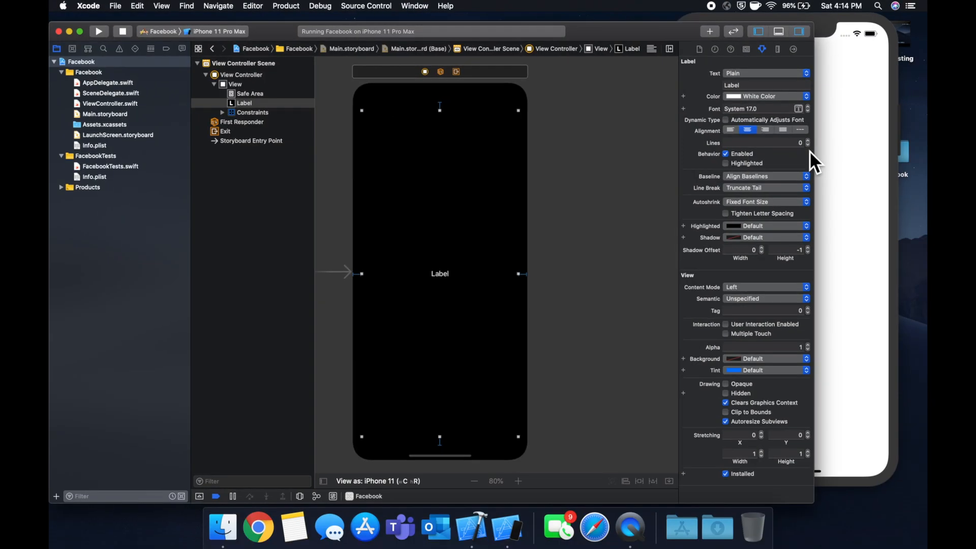
pyautogui.moveTo(414, 278)
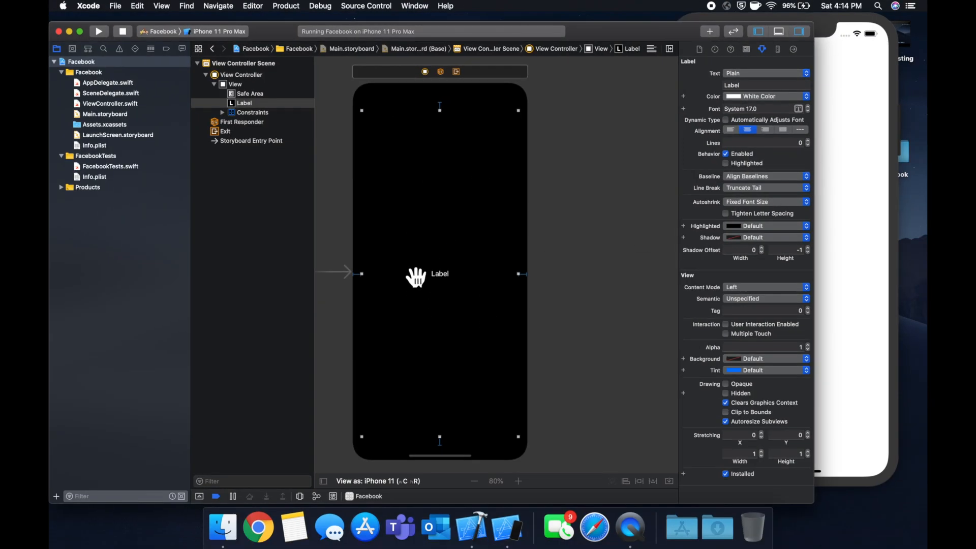
pyautogui.click(281, 277)
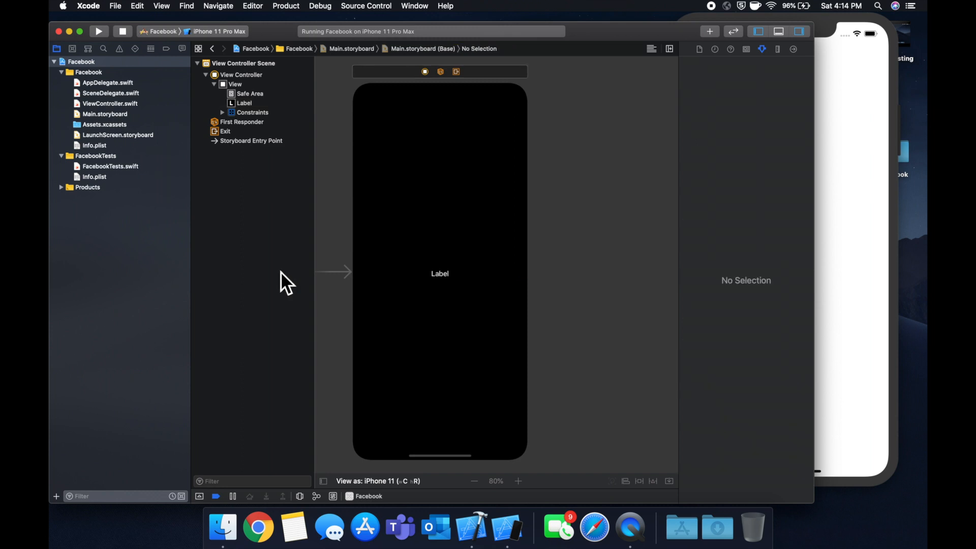
# Step: Bring up ViewController.swift through Open Quickly
pyautogui.write('viewcontr')
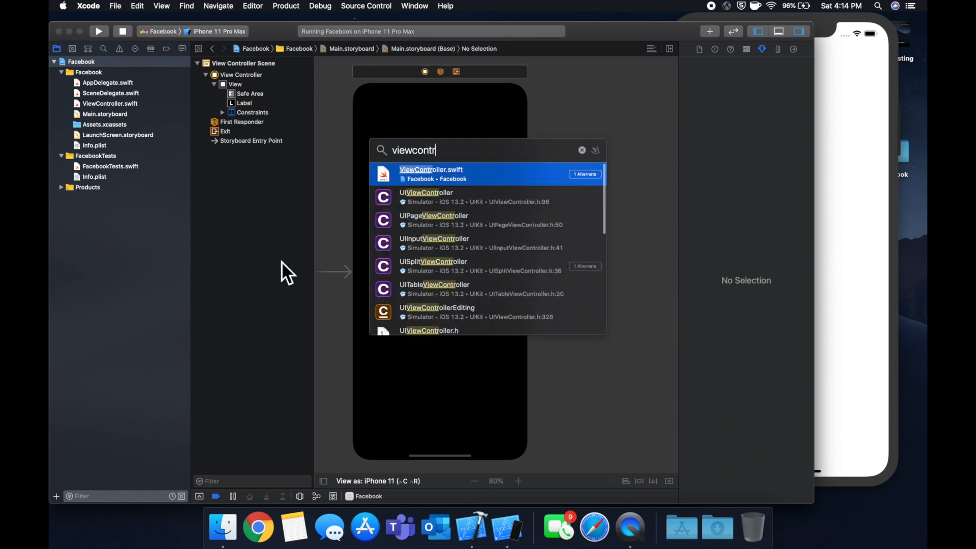
pyautogui.click(431, 173)
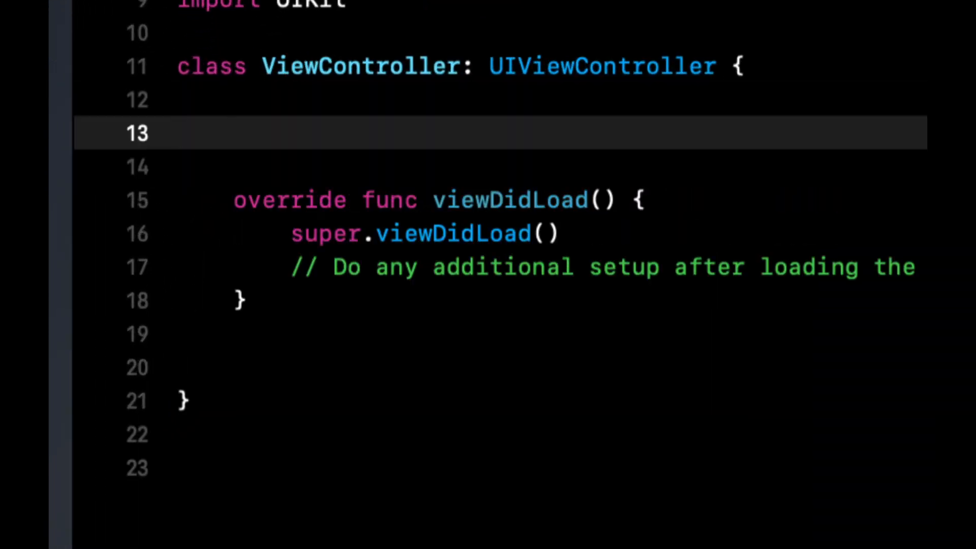
pyautogui.write('@')
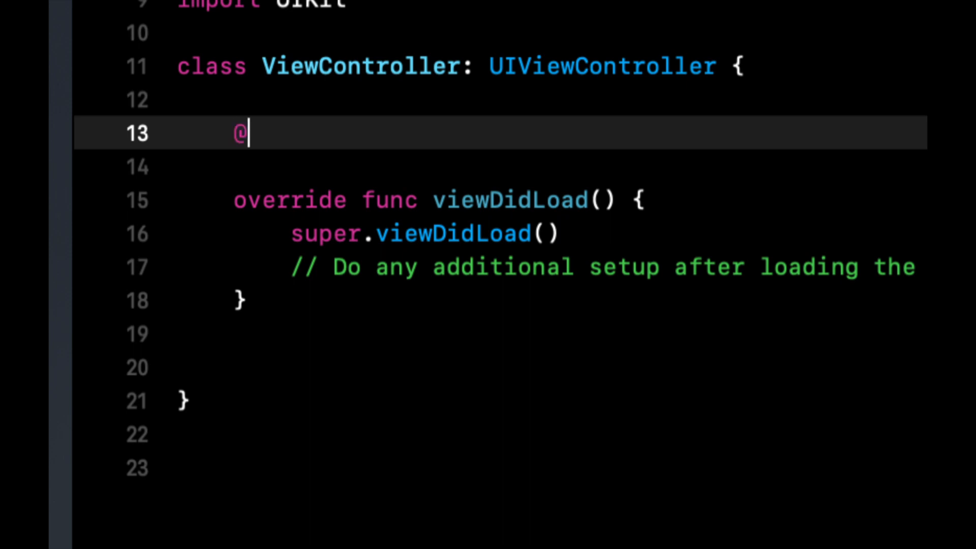
pyautogui.write('ibourt')
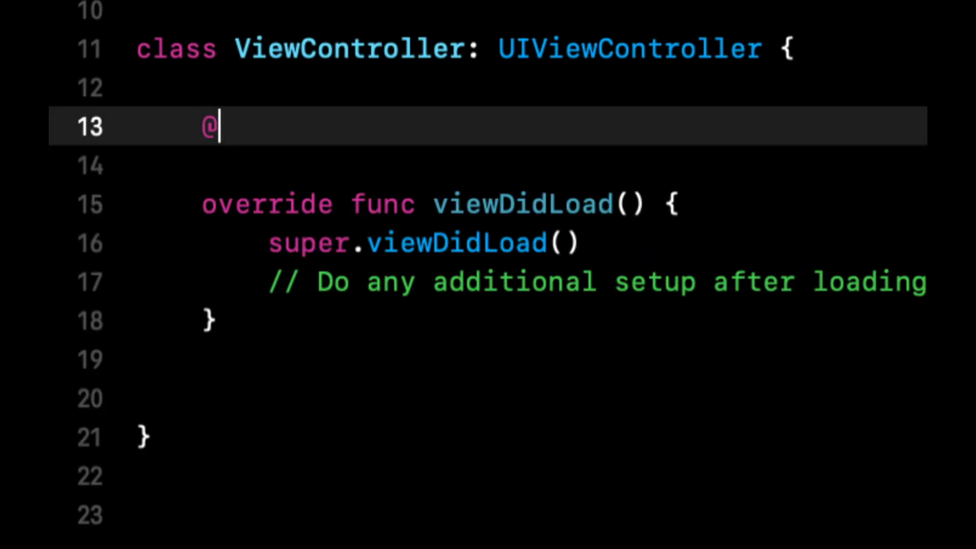
pyautogui.write('IBOutlet var')
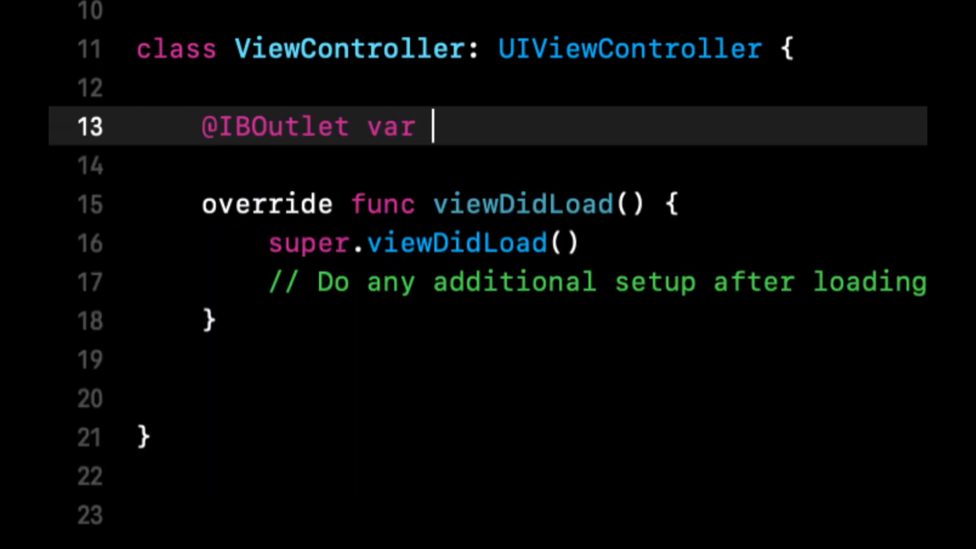
pyautogui.write('labe')
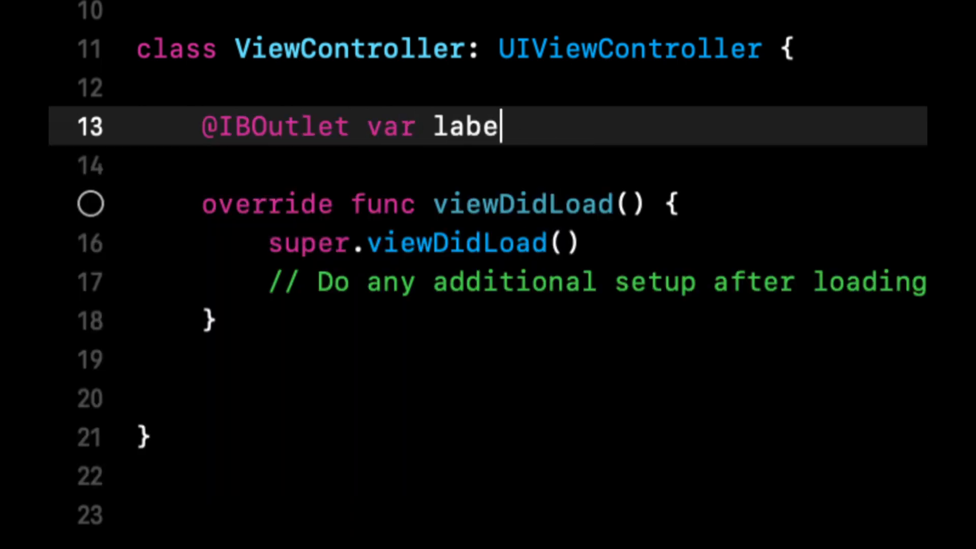
pyautogui.write('l: UILabel!')
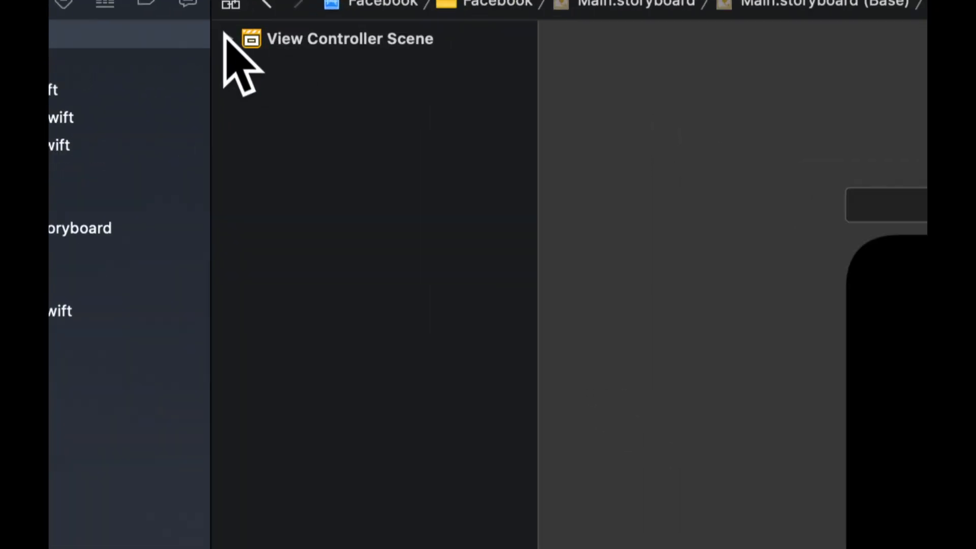
# Step: Return to ViewController.swift and clear the default comment inside viewDidLoad
pyautogui.click(232, 38)
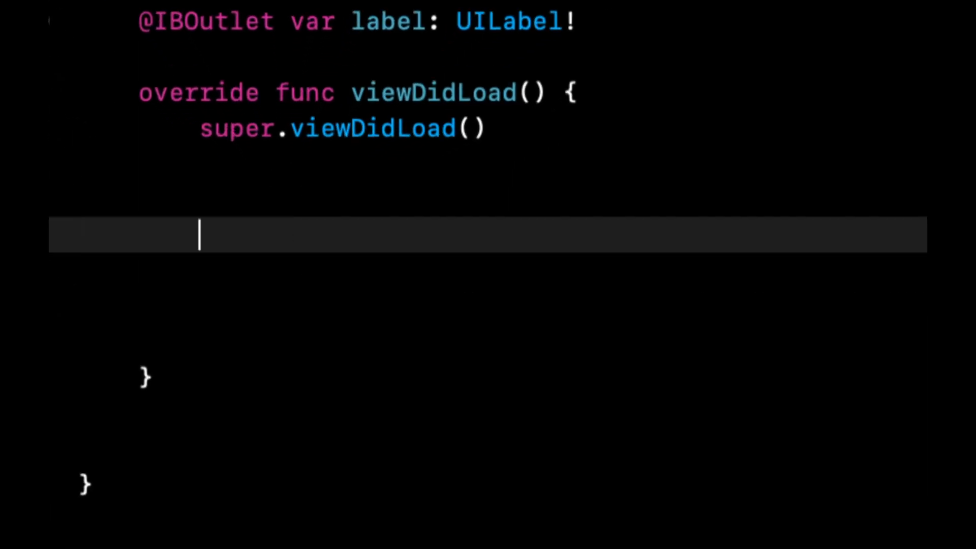
# Step: In viewDidLoad create 'let date = Date()' and 'let formatter = DateFormatter()' above the label assignment
pyautogui.write('let date = Date(')
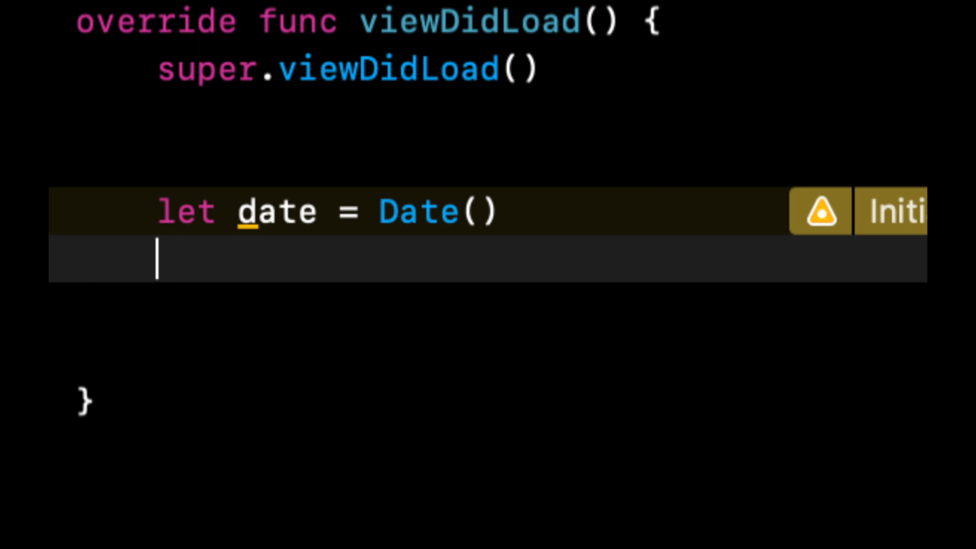
pyautogui.write('labelt')
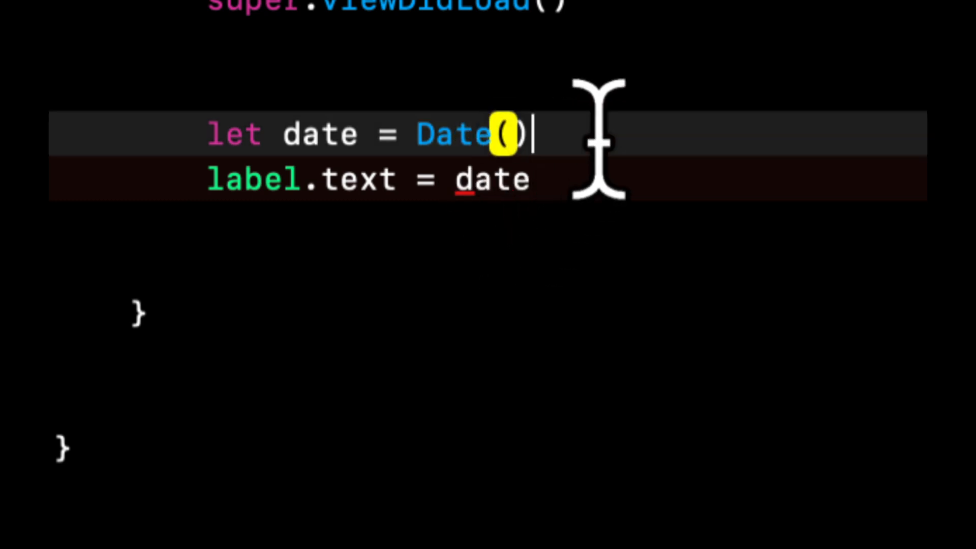
pyautogui.press('enter')
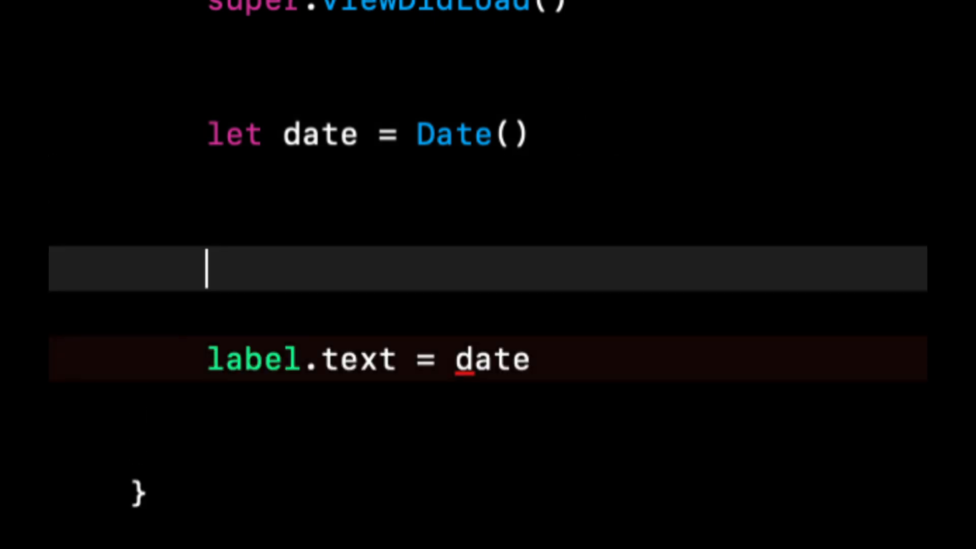
pyautogui.write('let f')
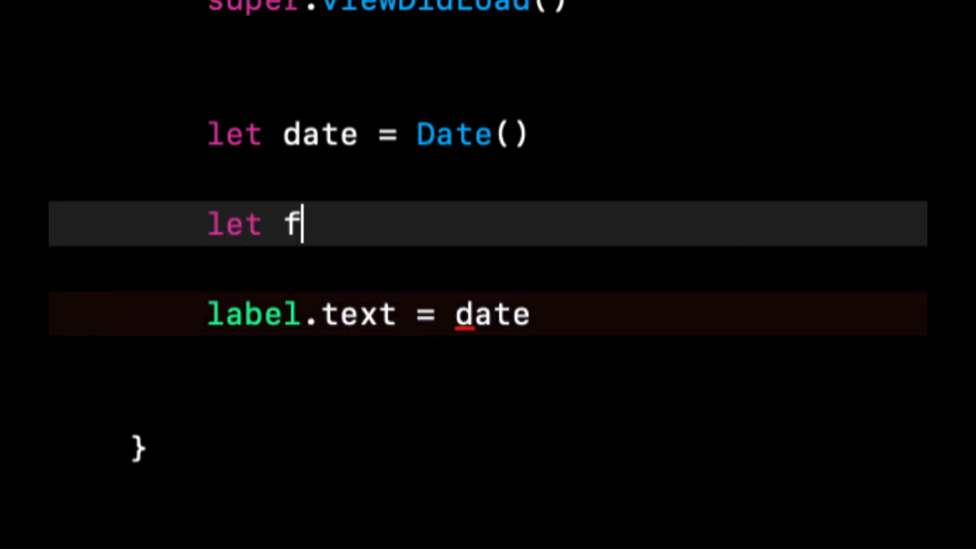
pyautogui.write('ormatt')
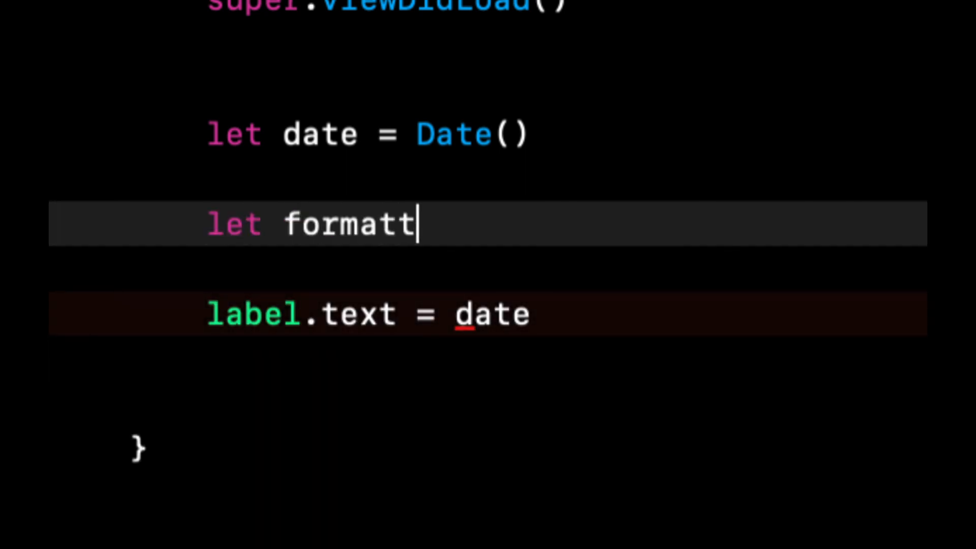
pyautogui.write('er = DateFormatter(')
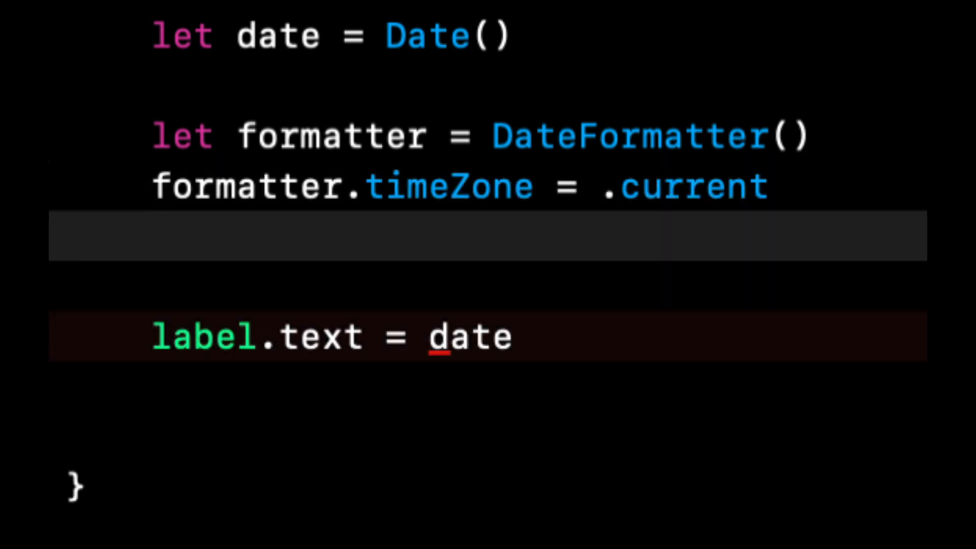
# Step: Set the formatter's timeZone, locale and dateFormat properties
pyautogui.write('t')
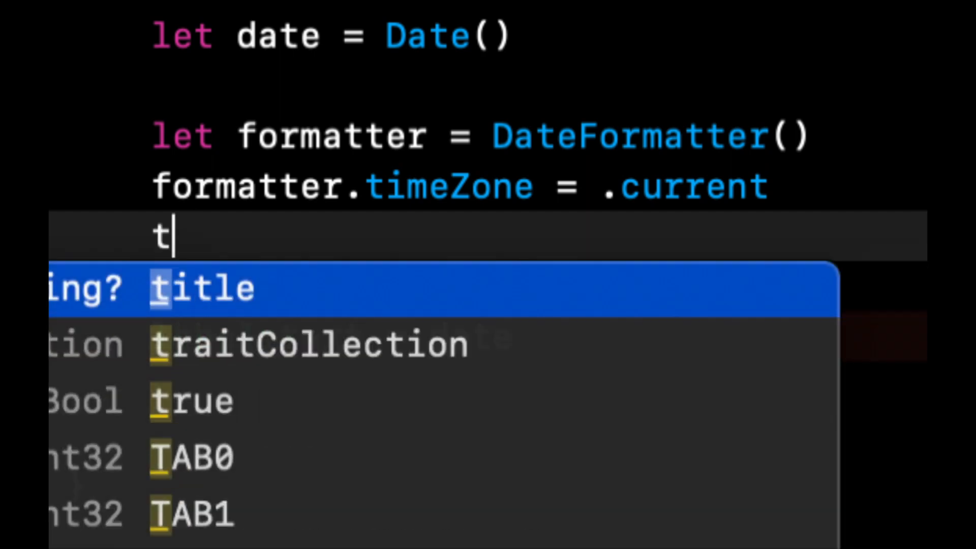
pyautogui.write('formatter.locale = .current')
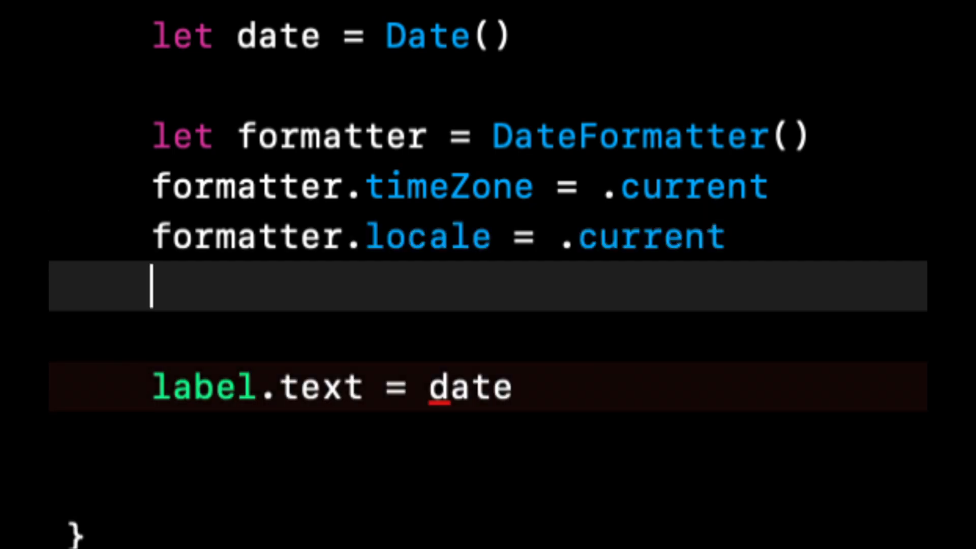
pyautogui.write('formatter.format')
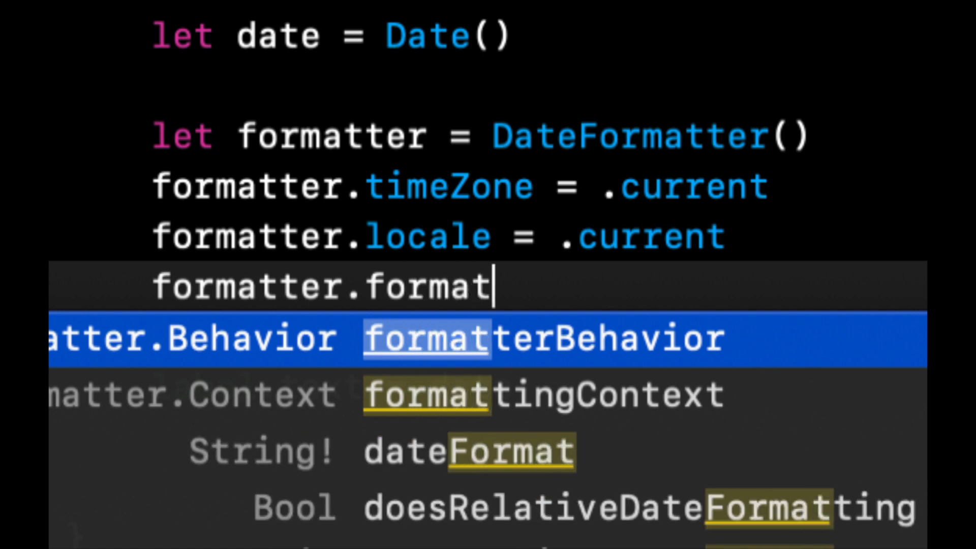
pyautogui.press('Down')
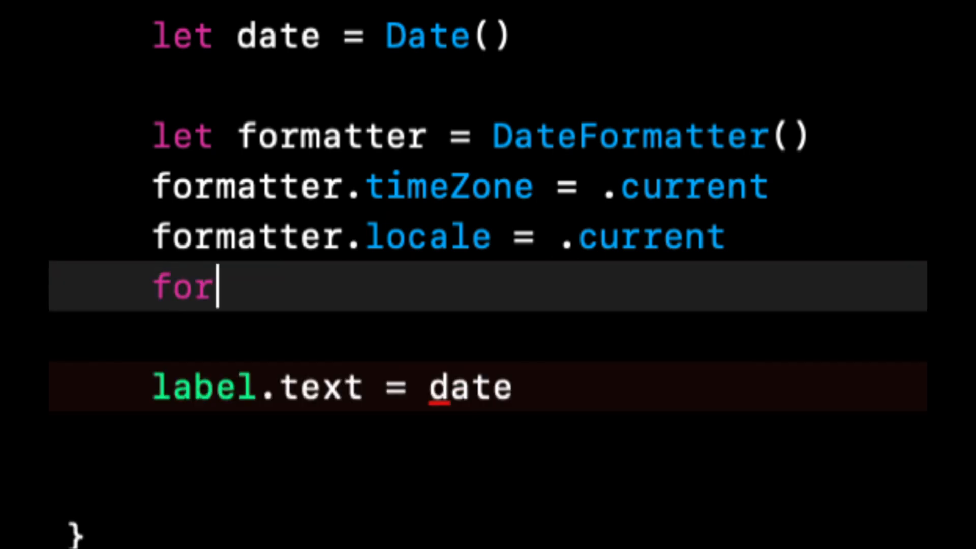
pyautogui.write('matter.dateformat = "')
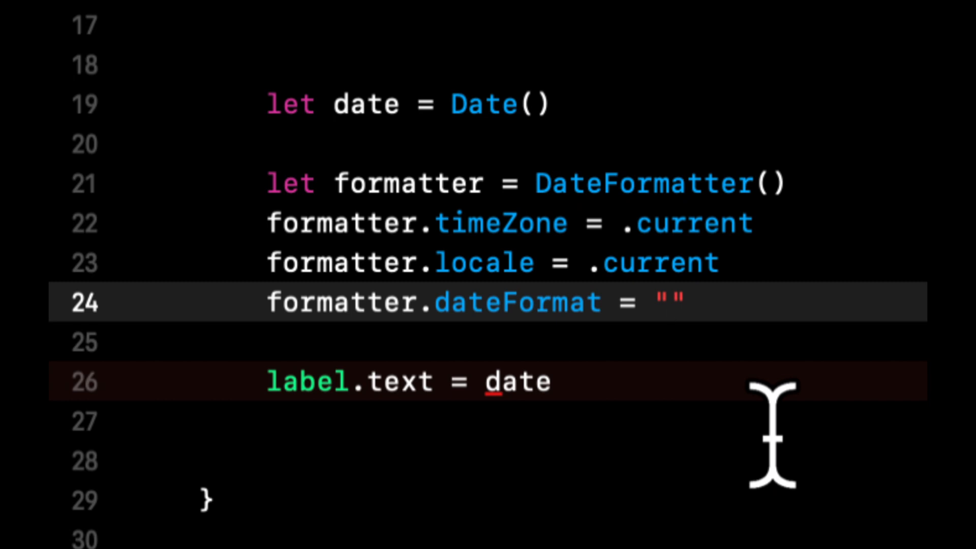
pyautogui.moveTo(864, 451)
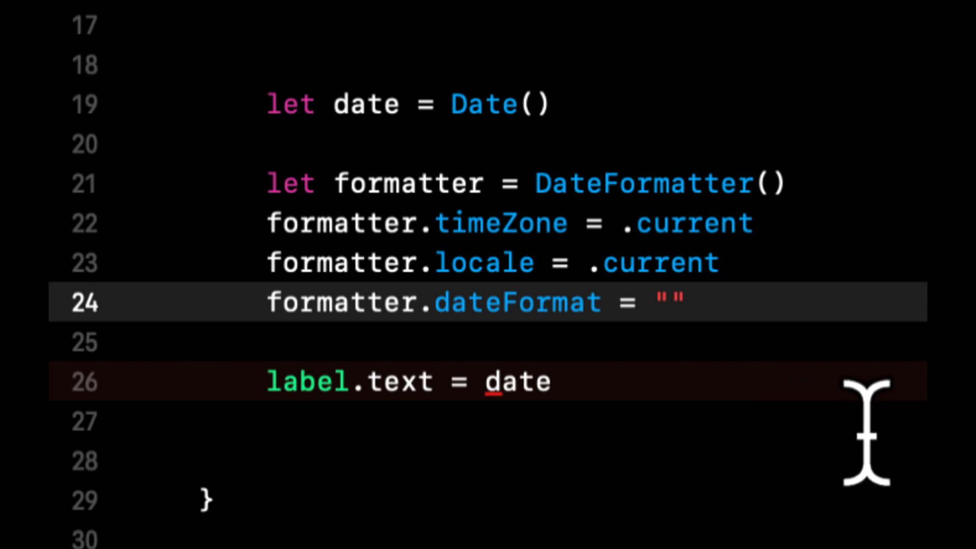
# Step: Give dateFormat the string 'mm/dd/yyyy' and set label.text from formatter.string(from: date)
pyautogui.click(672, 301)
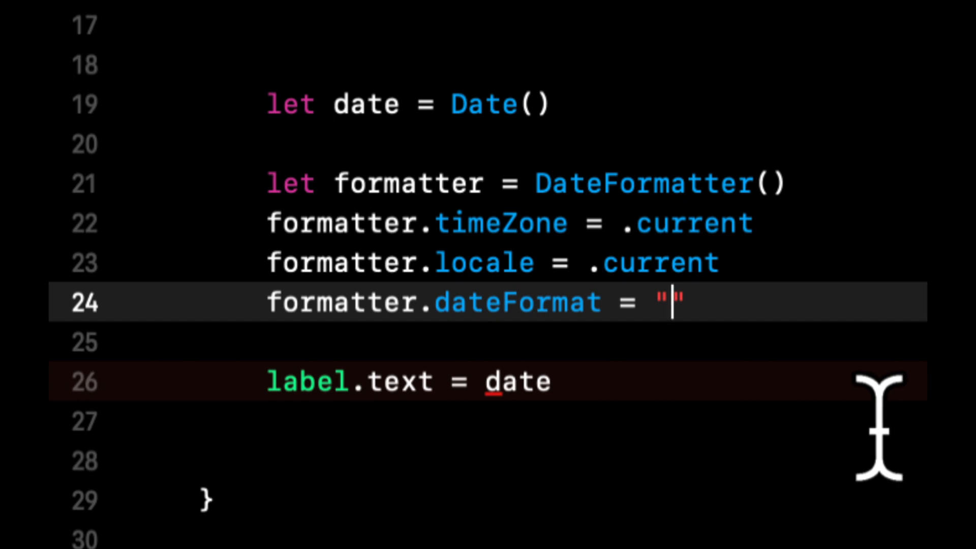
pyautogui.moveTo(894, 393)
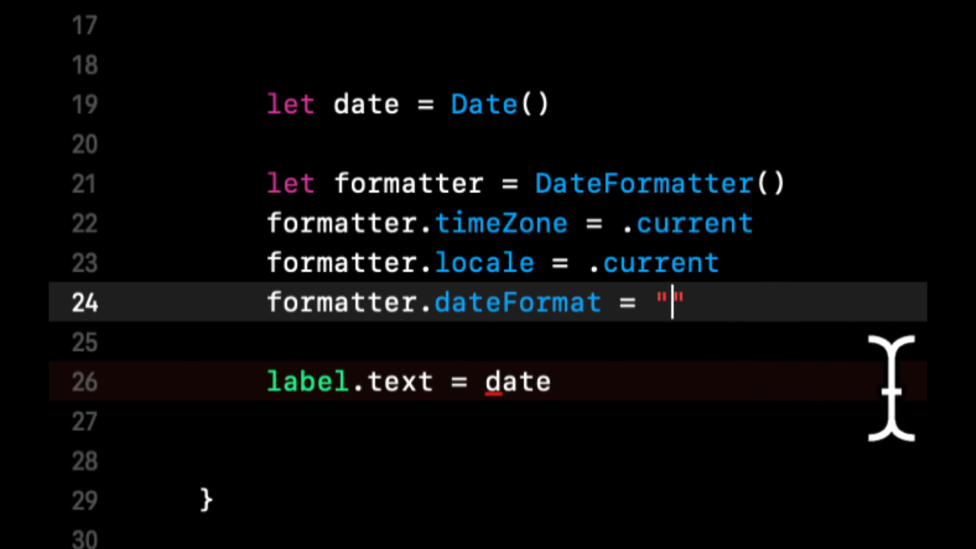
pyautogui.write('mm"')
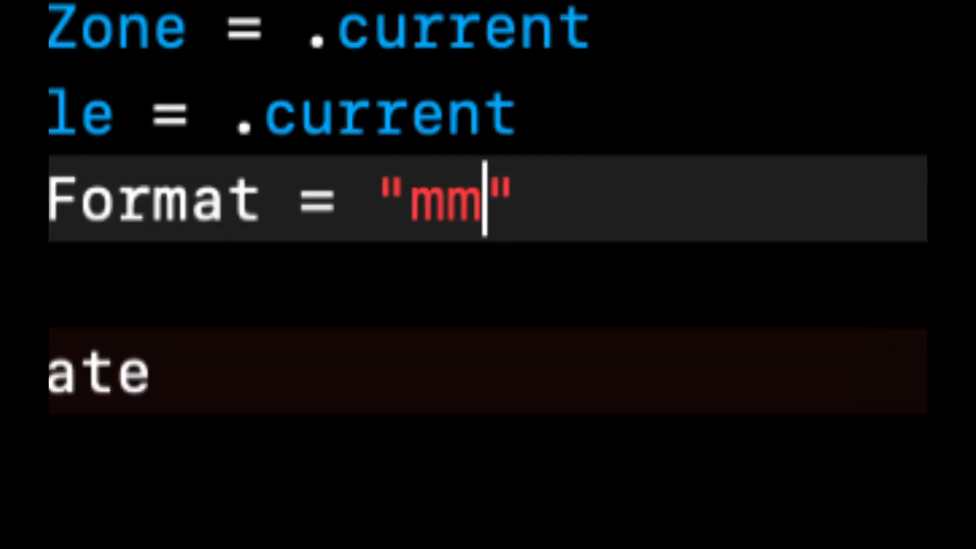
pyautogui.write('/yy/')
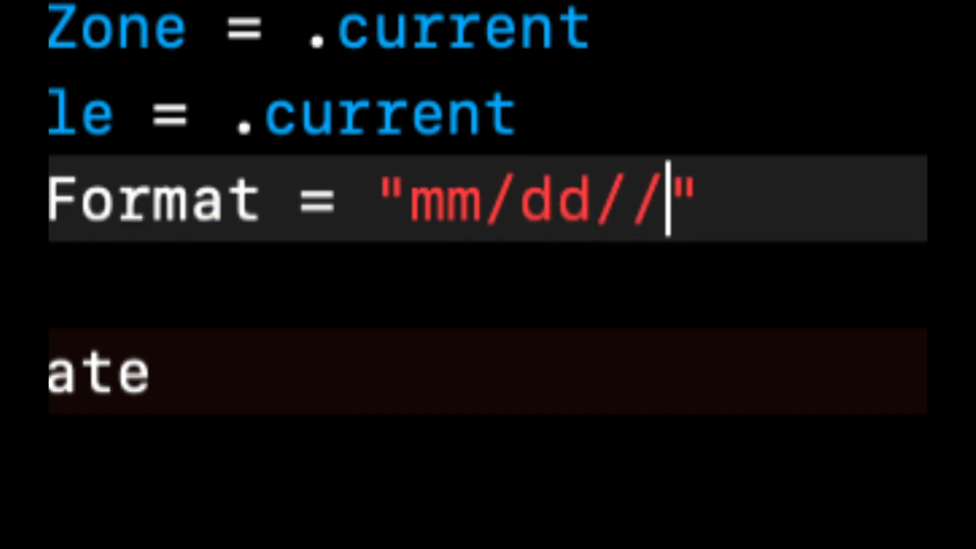
pyautogui.write('yyyy')
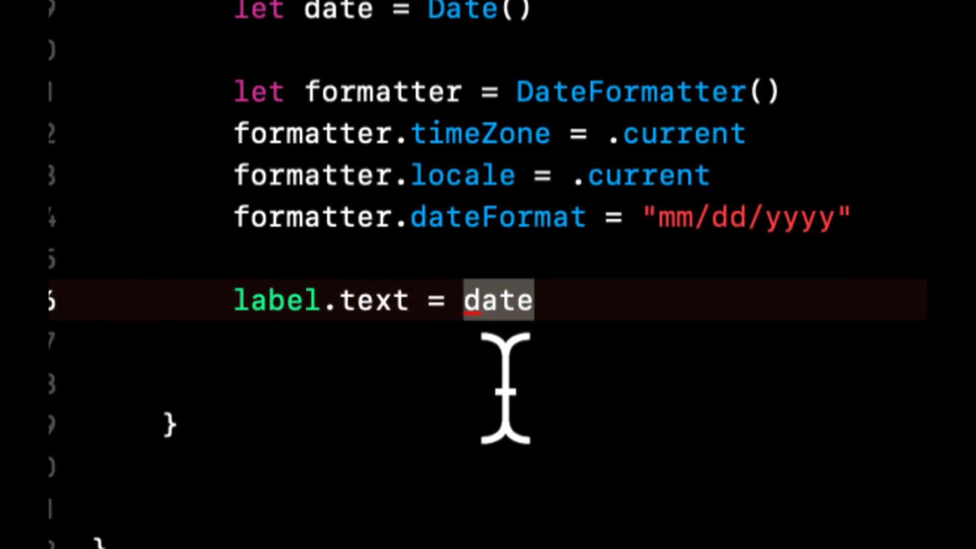
pyautogui.write('formatter.string(from:')
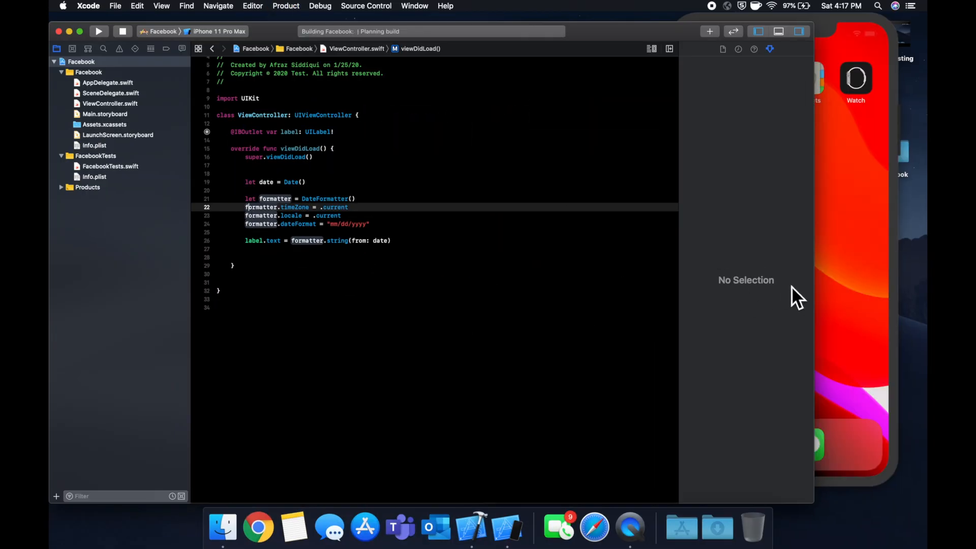
# Step: Run the app with 'MM/dd/yyyy' so the simulator shows 01/25/2020
pyautogui.click(100, 31)
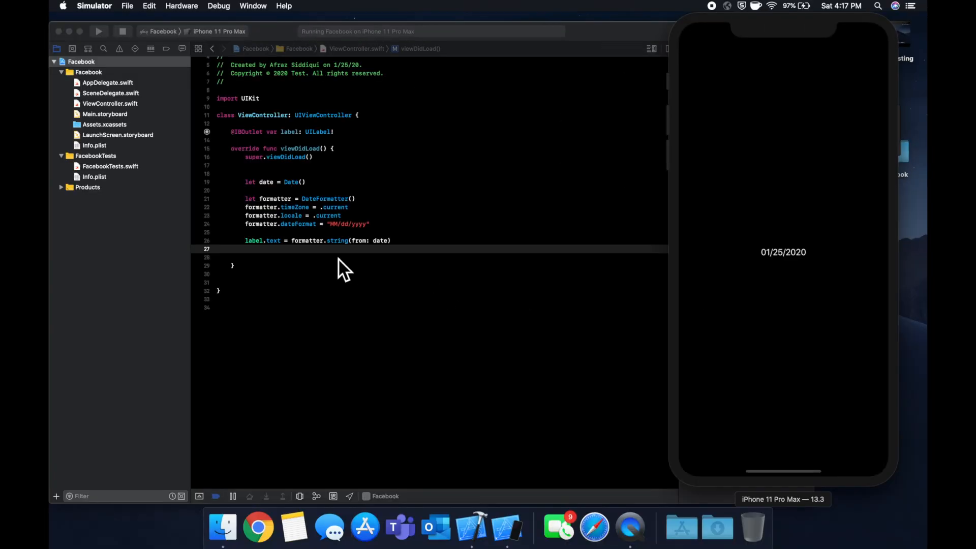
pyautogui.moveTo(461, 307)
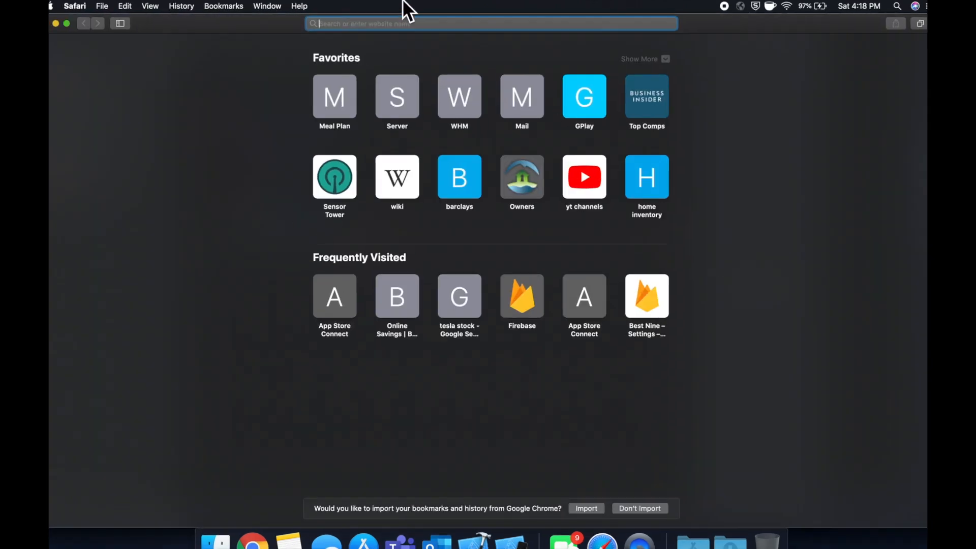
# Step: Visit nsdateformatter.com in Safari and scroll through its Examples list
pyautogui.write('dateformatt')
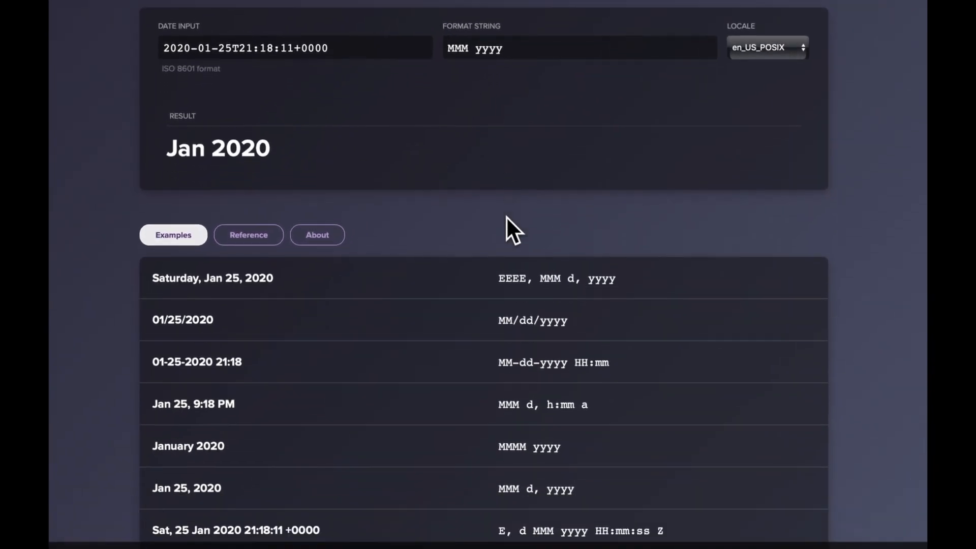
pyautogui.scroll(-3)
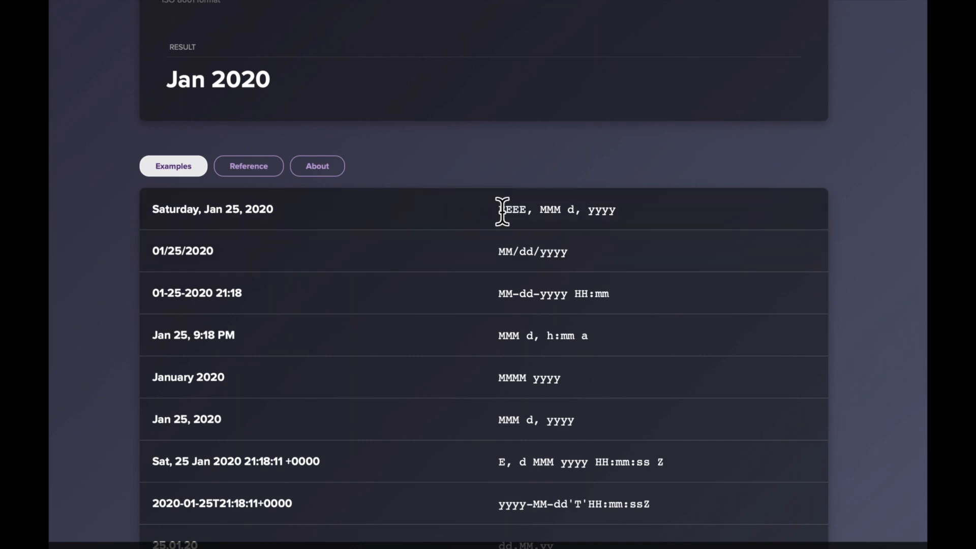
pyautogui.scroll(-3)
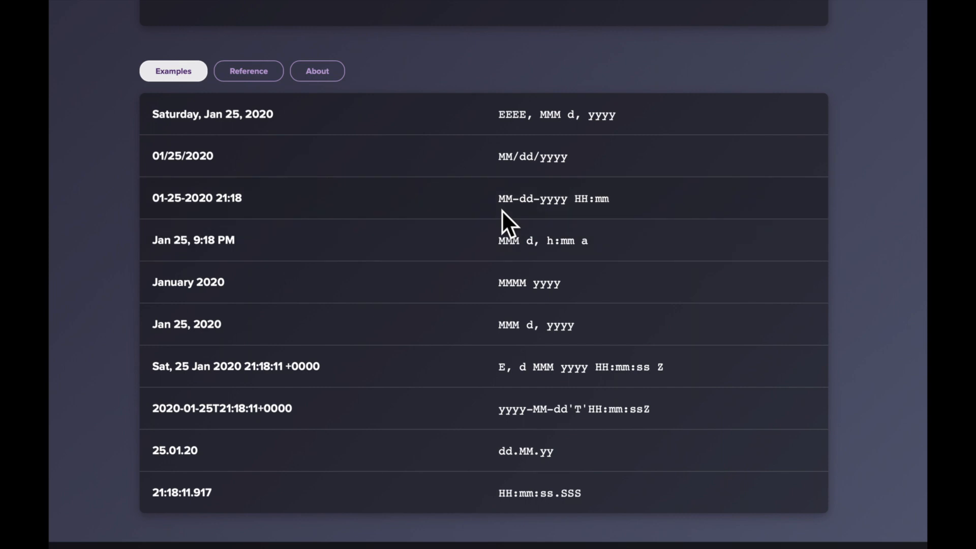
pyautogui.moveTo(455, 207)
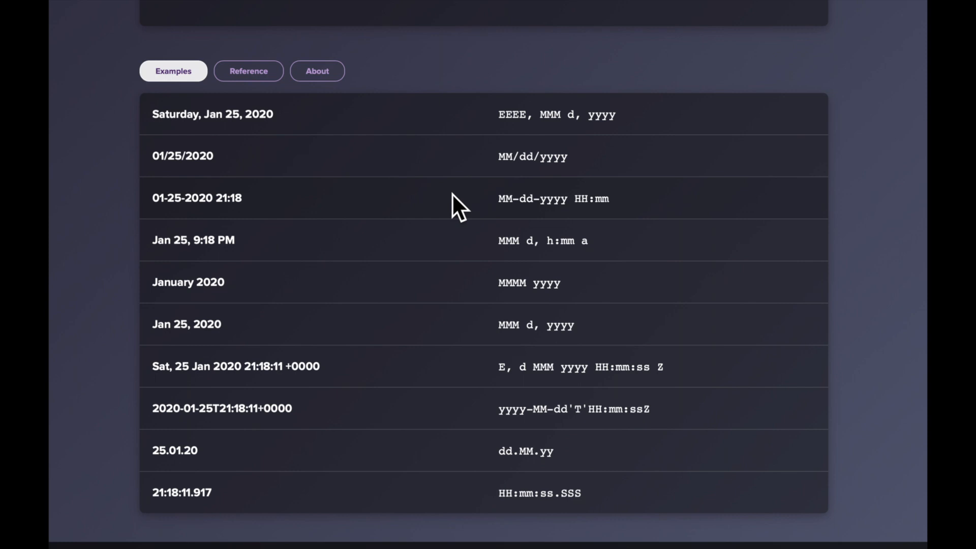
pyautogui.scroll(-3)
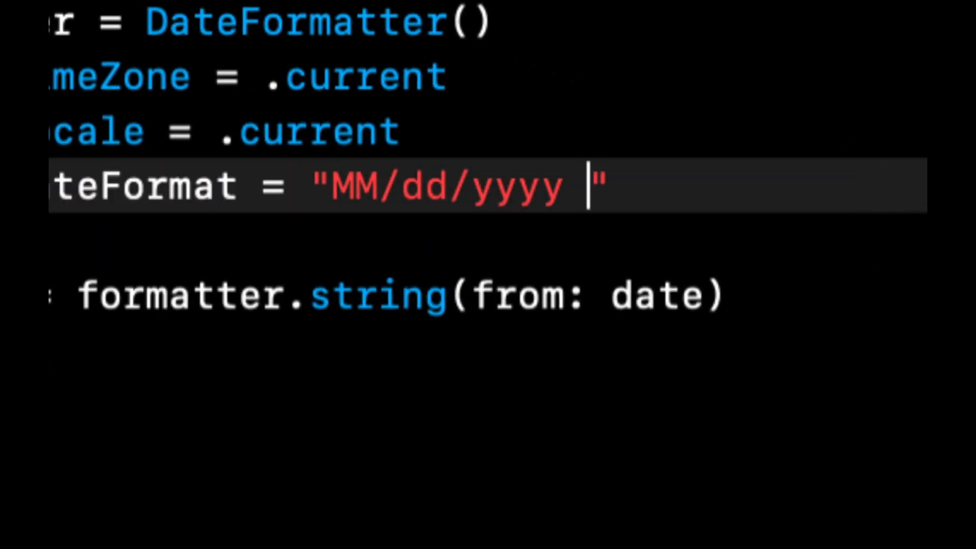
# Step: Change dateFormat to 'h:mm a' and run the app so the label shows 4:19 PM
pyautogui.write('at h:mm')
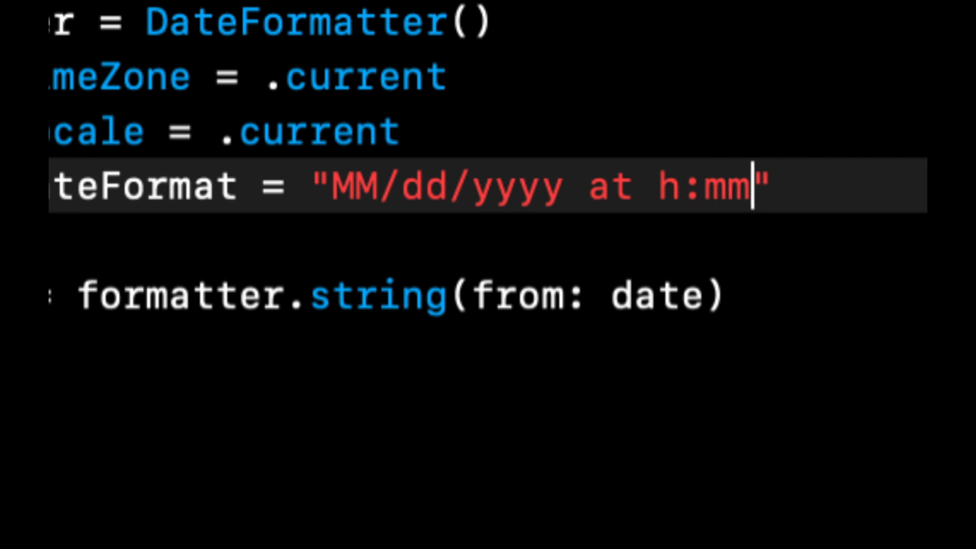
pyautogui.write('" "')
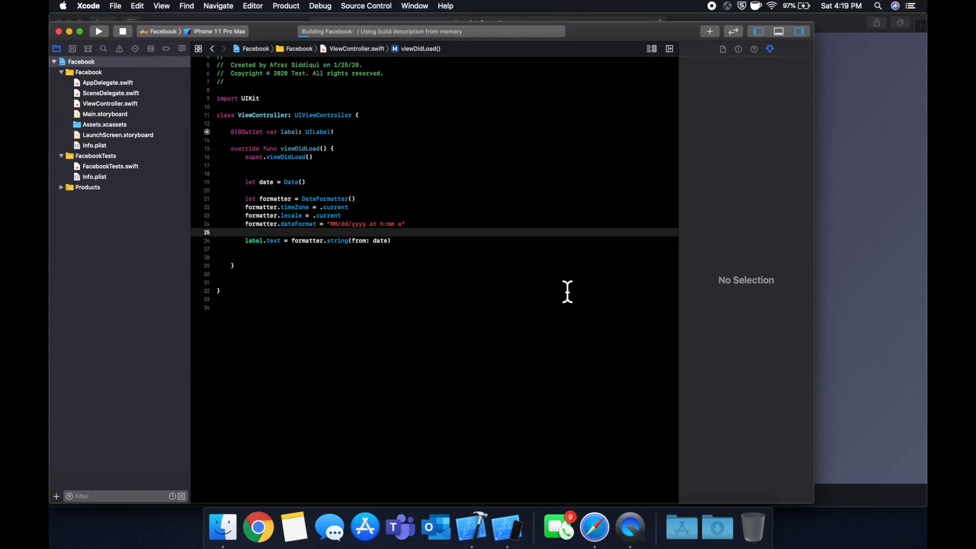
pyautogui.click(99, 31)
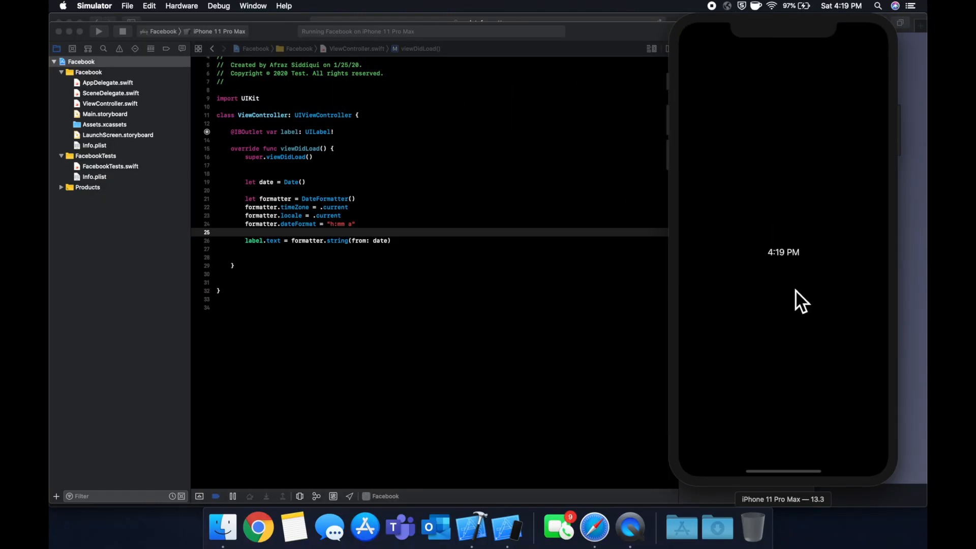
pyautogui.moveTo(294, 256)
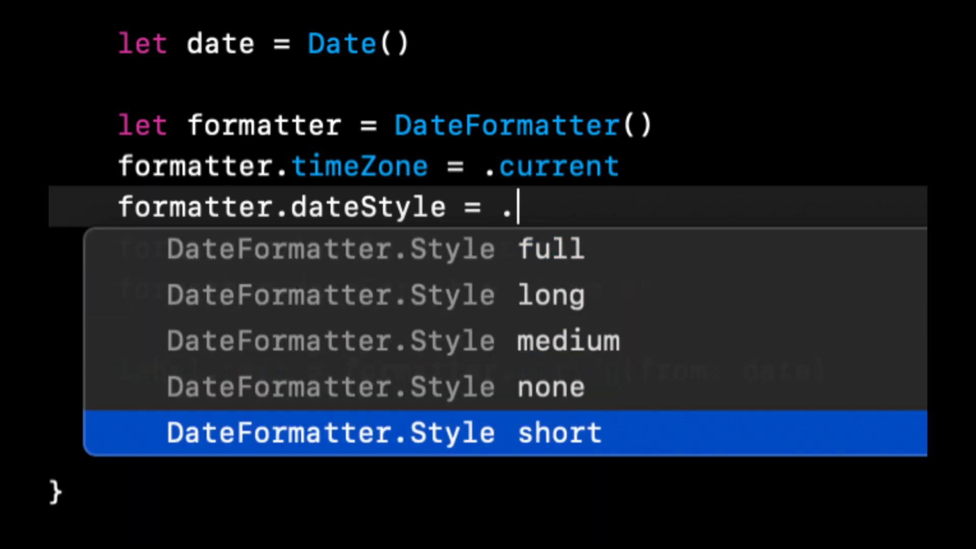
# Step: Replace the format string with short dateStyle and timeStyle and run the app
pyautogui.press('Up')
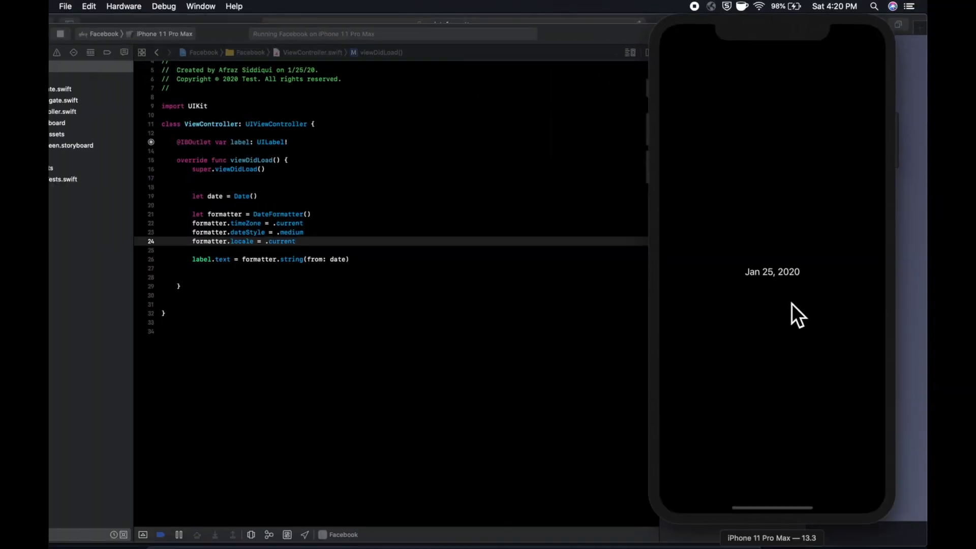
pyautogui.moveTo(450, 316)
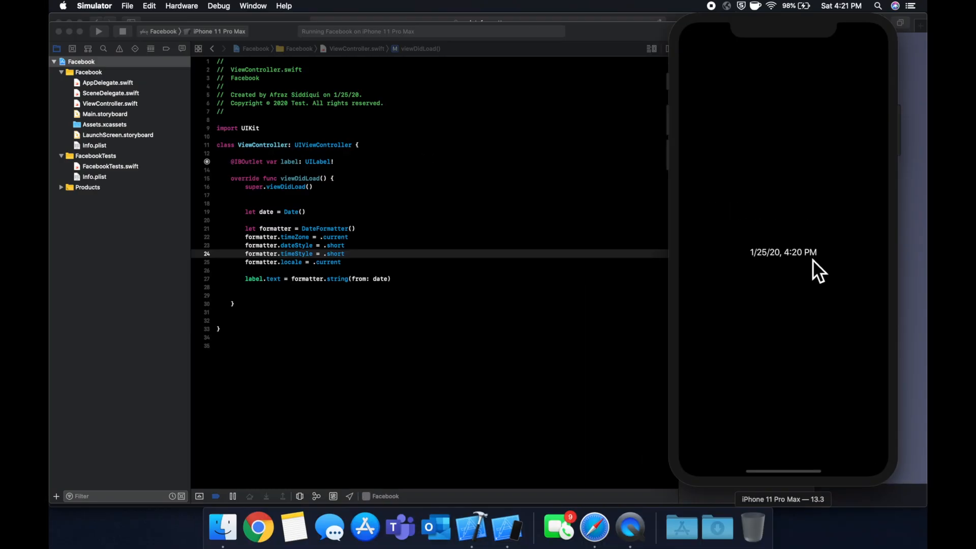
pyautogui.moveTo(502, 257)
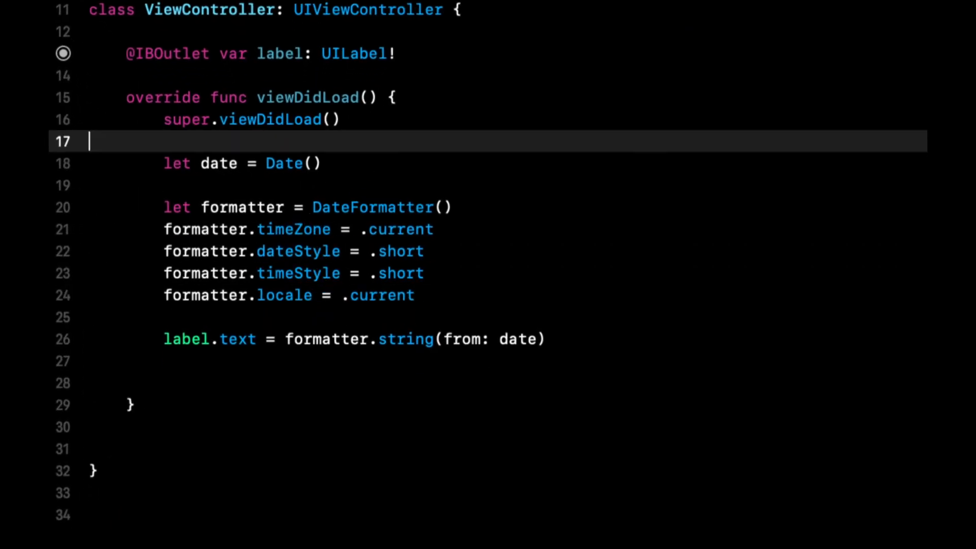
pyautogui.moveTo(439, 281)
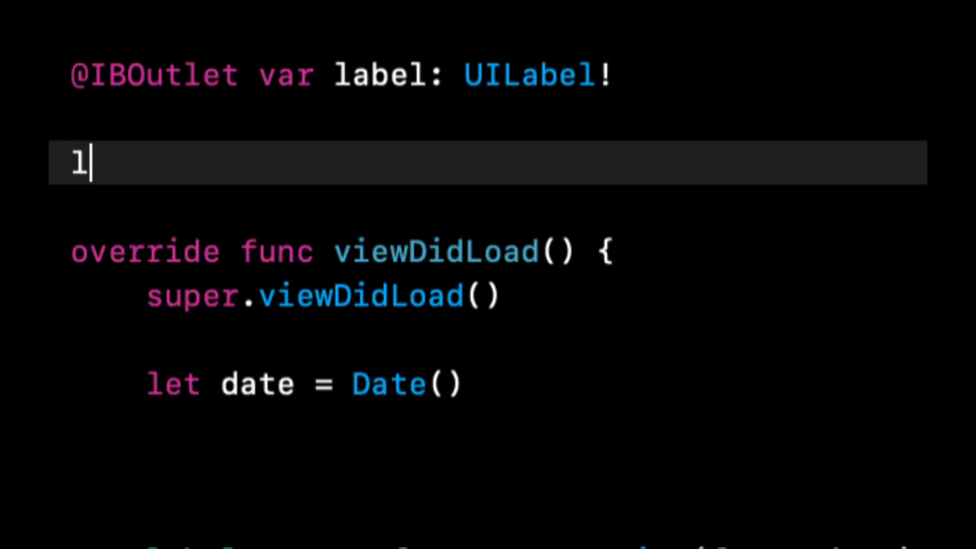
# Step: Declare let formatter: DateFormatter = { ... return formatter }() as a class-level property
pyautogui.write('et format')
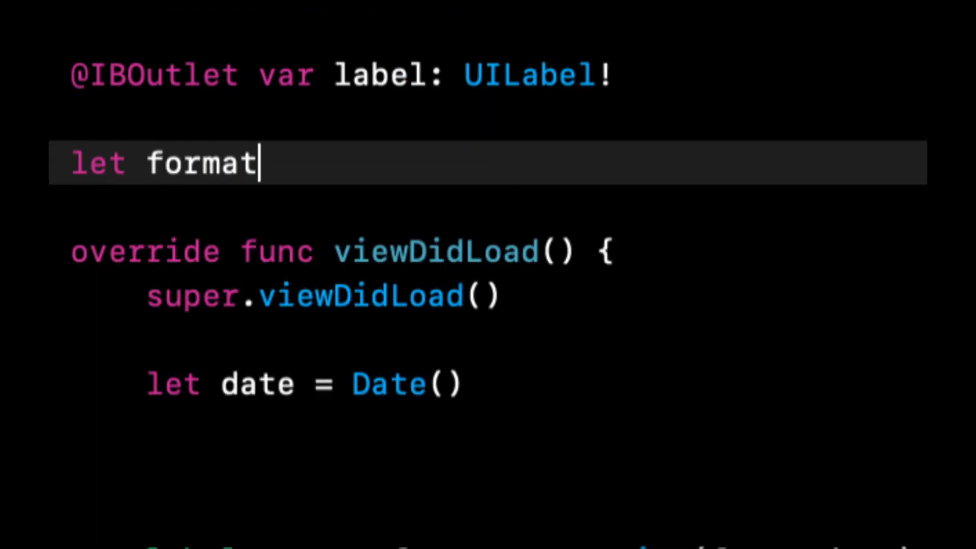
pyautogui.write('ter:')
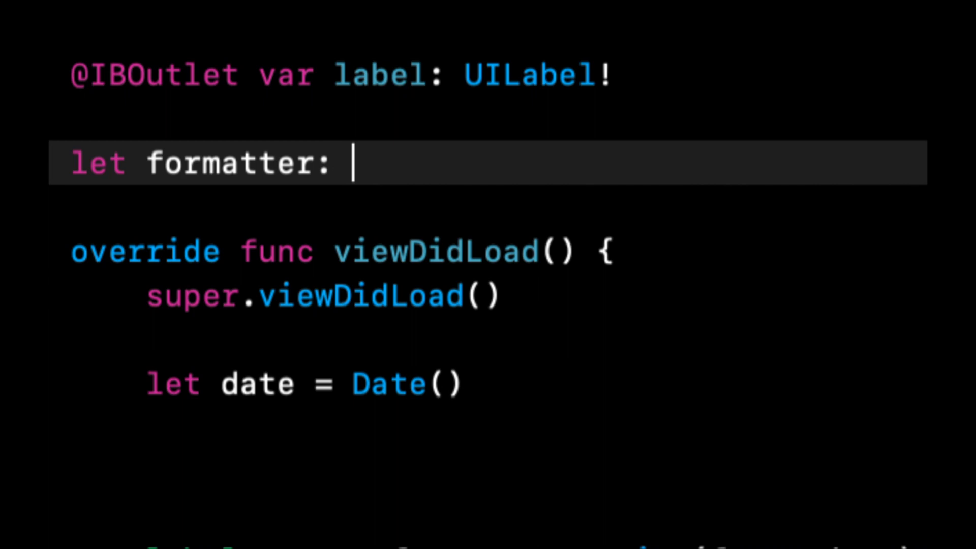
pyautogui.write('DateFormatter = {}')
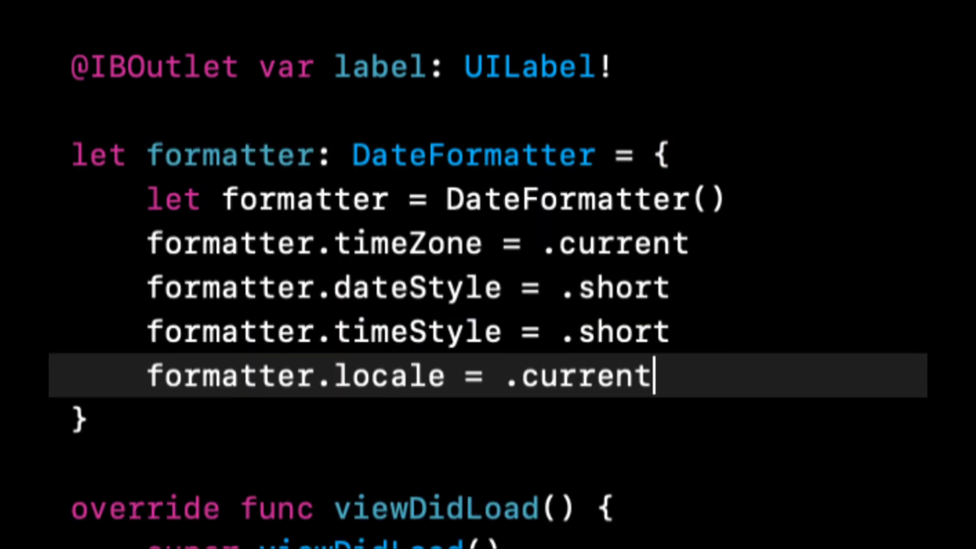
pyautogui.write('return formatter')
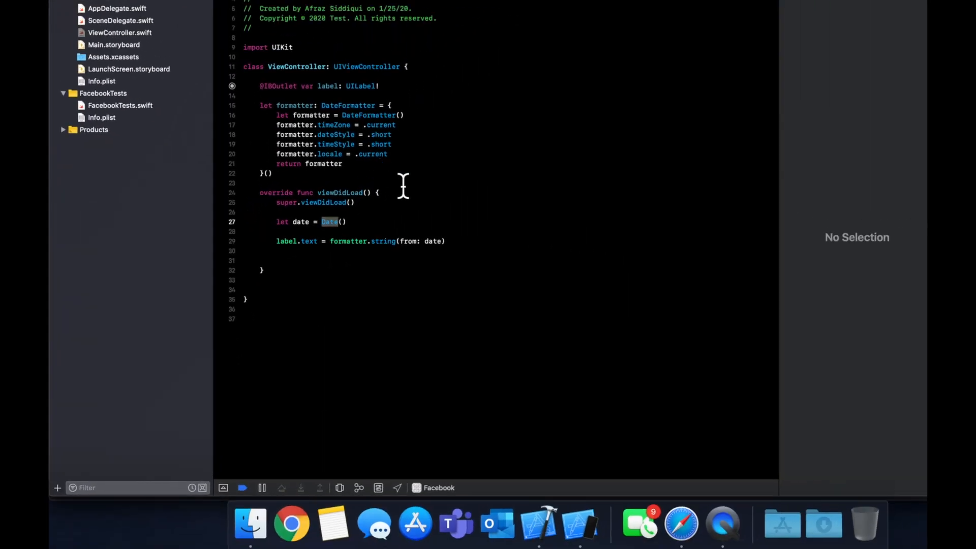
pyautogui.moveTo(415, 147)
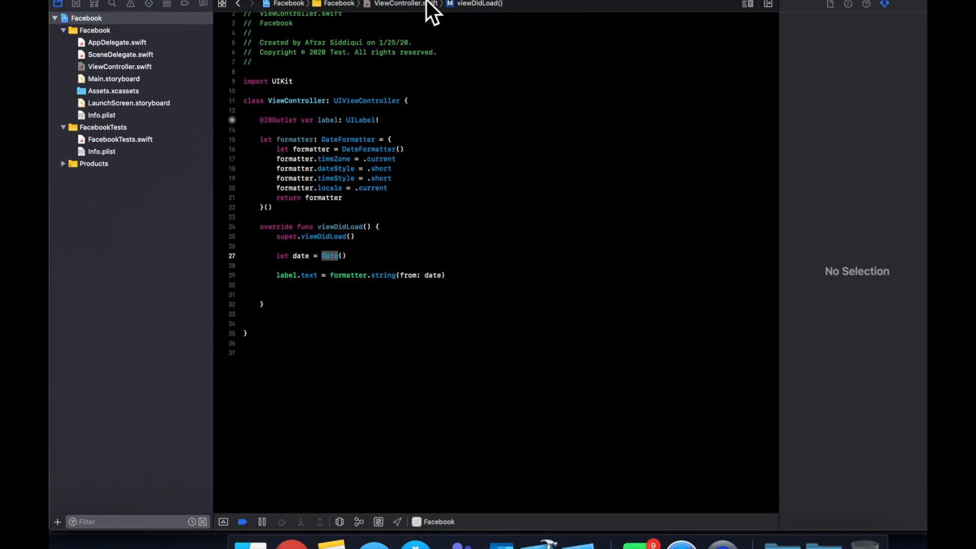
pyautogui.moveTo(425, 12)
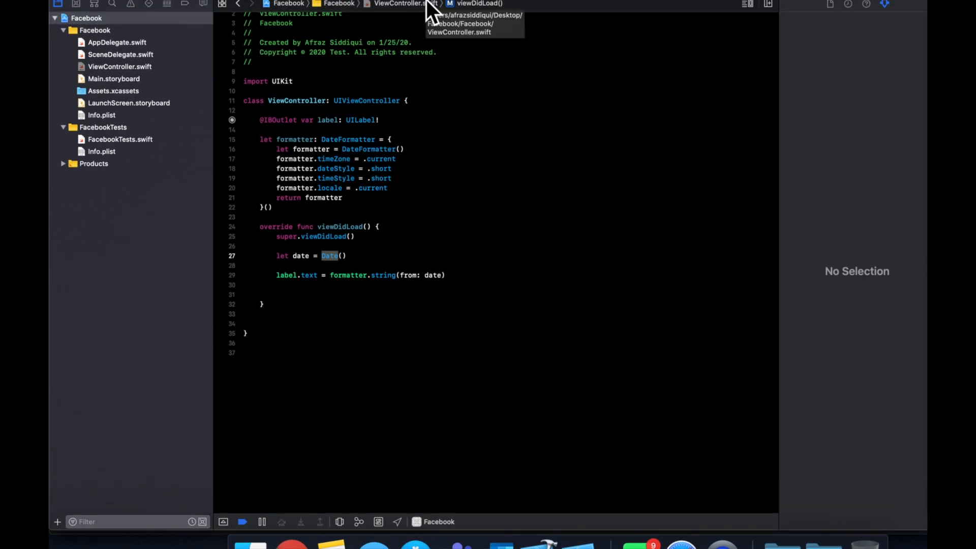
pyautogui.moveTo(407, 47)
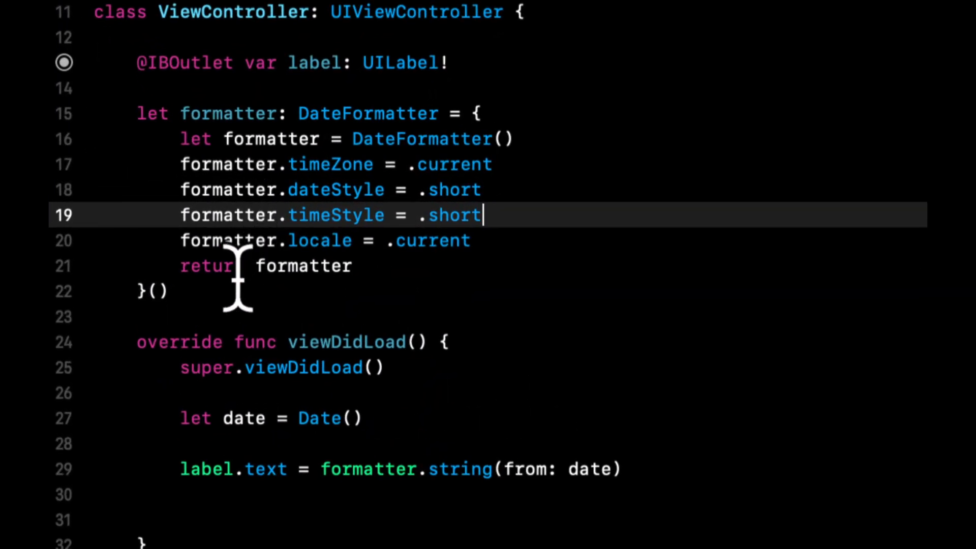
pyautogui.moveTo(230, 280)
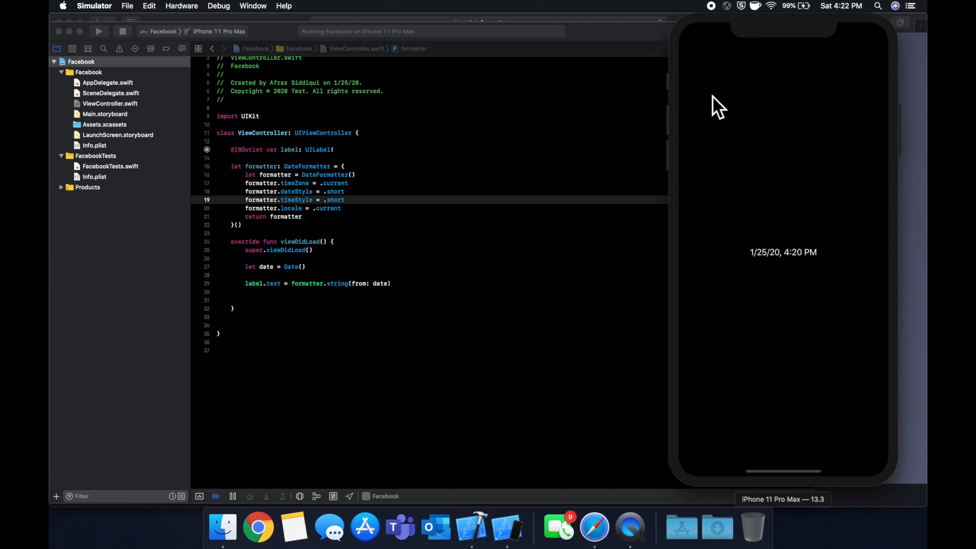
pyautogui.moveTo(751, 427)
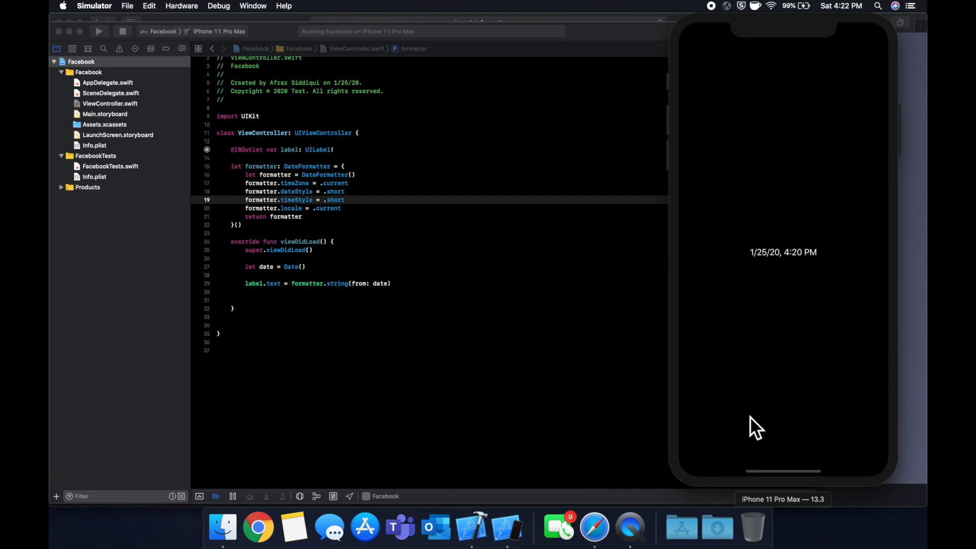
pyautogui.moveTo(695, 246)
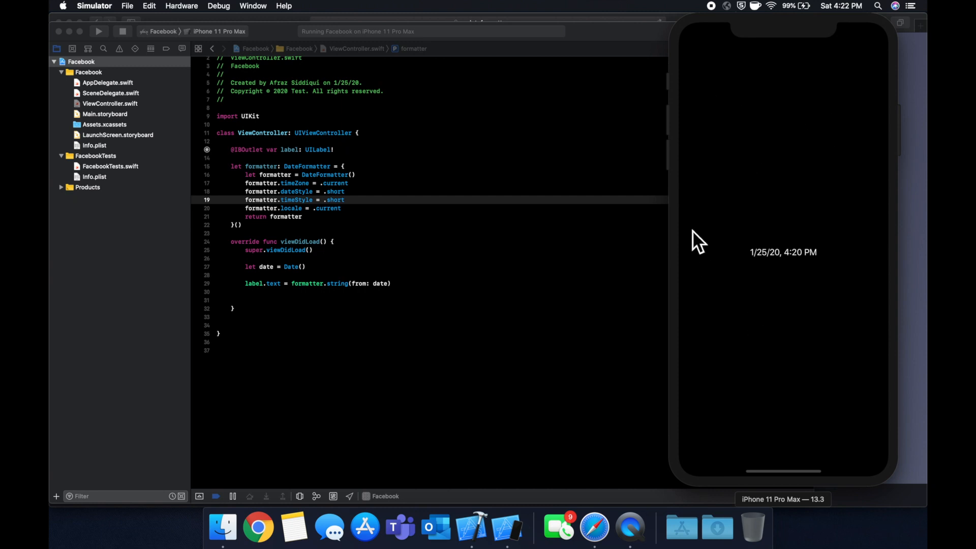
pyautogui.moveTo(509, 221)
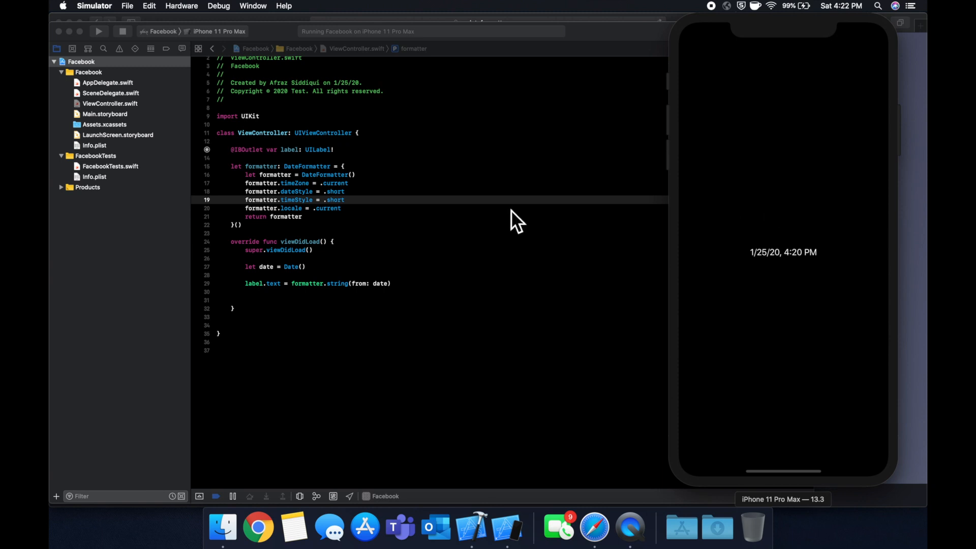
pyautogui.moveTo(400, 208)
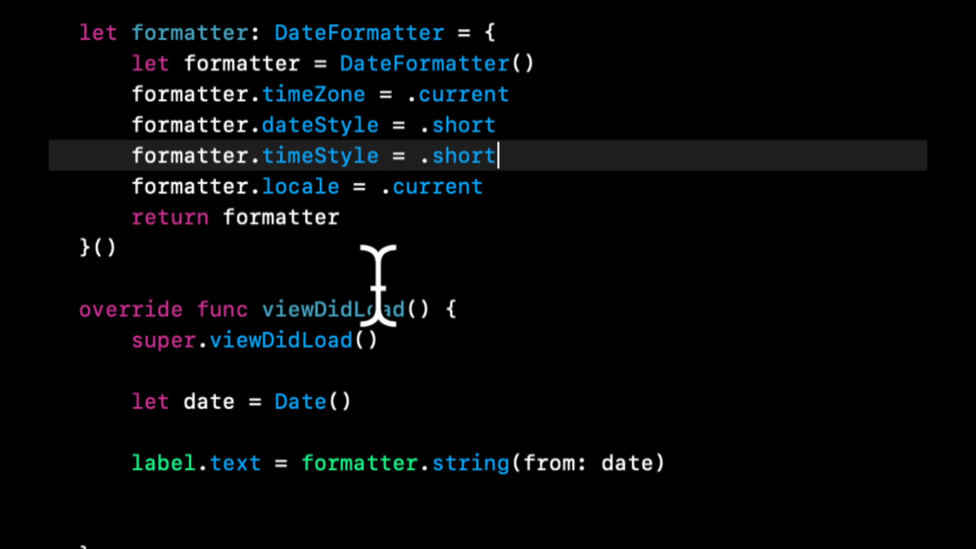
pyautogui.moveTo(470, 157)
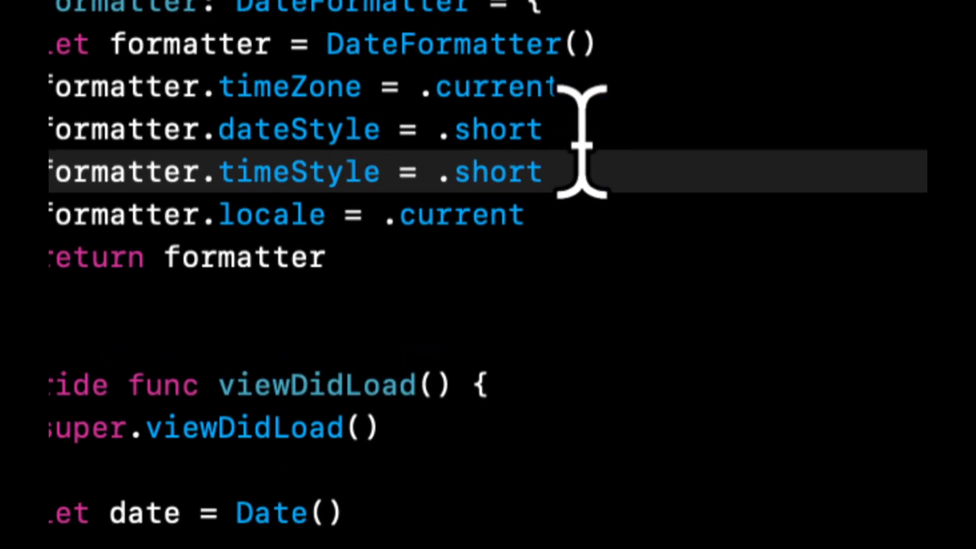
# Step: Replace the dateStyle and timeStyle lines with formatter.dateFormat = "MM/dd/yyyy" before return
pyautogui.moveTo(560, 171); pyautogui.dragTo(648, 88)
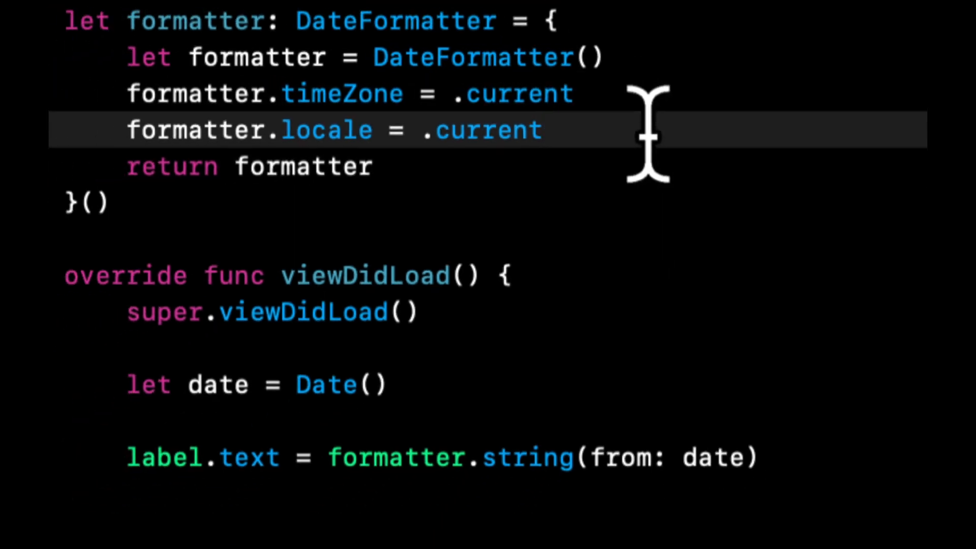
pyautogui.write('formatter.dateFormat')
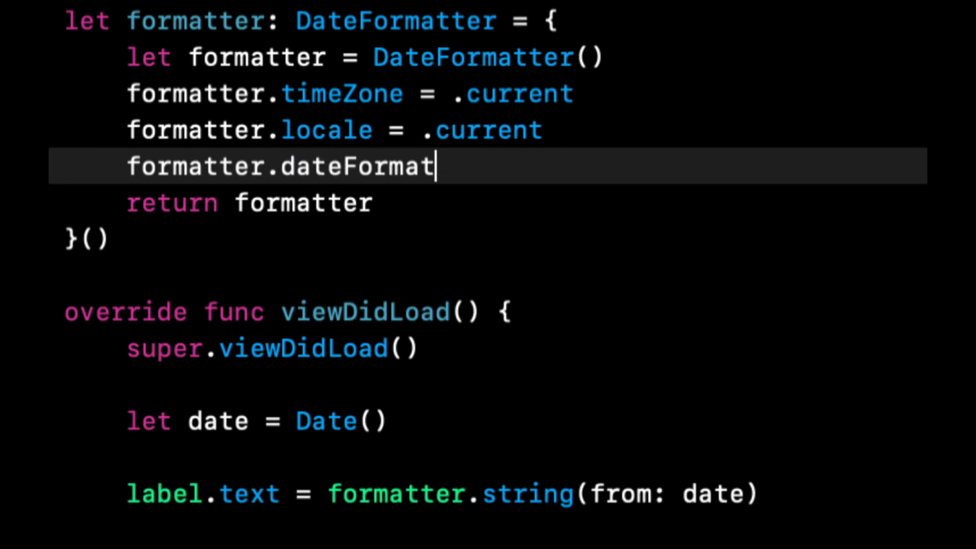
pyautogui.write('= ""')
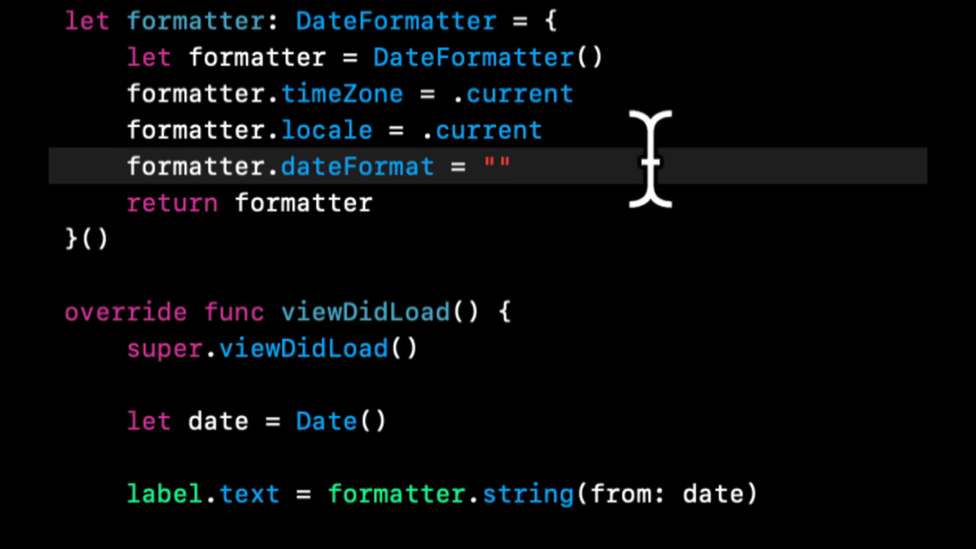
pyautogui.write('MM/dd')
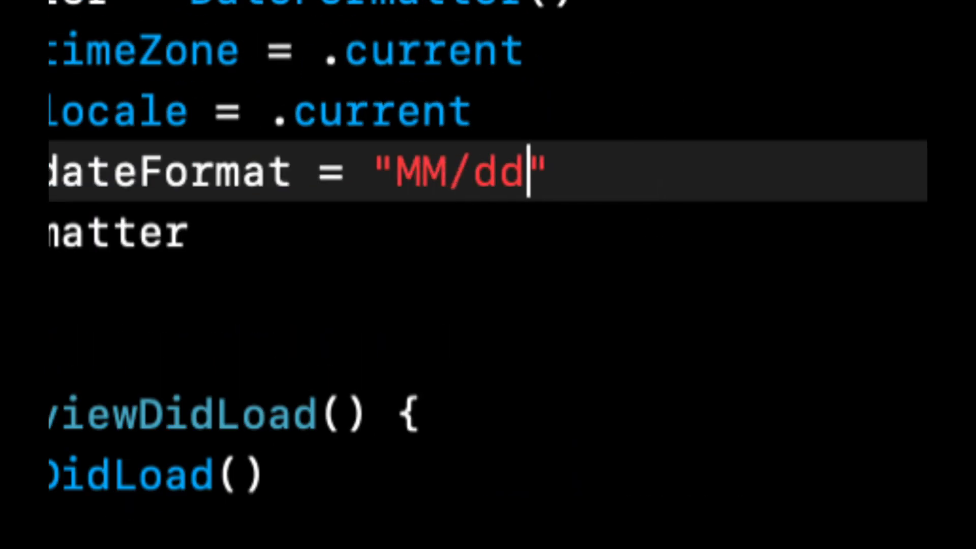
pyautogui.write('/yyyy')
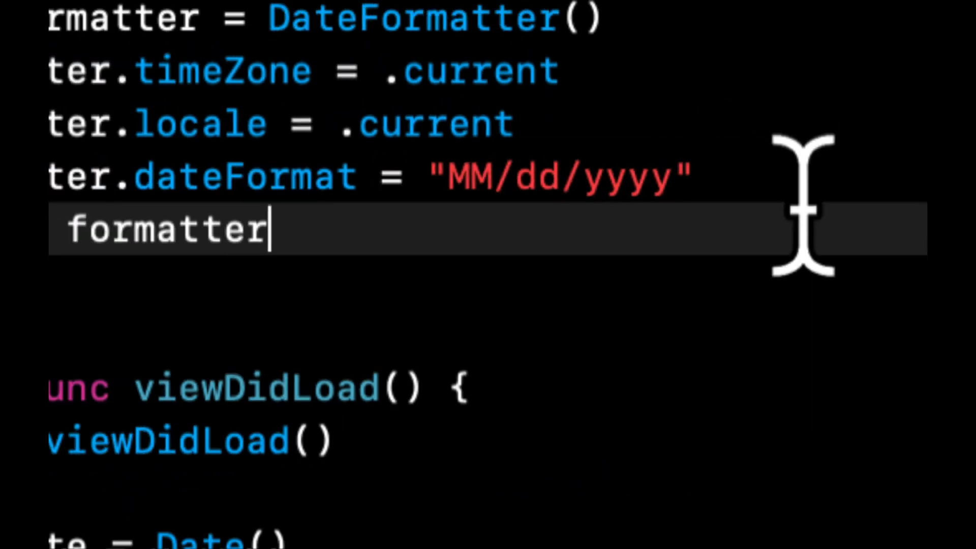
pyautogui.write('return')
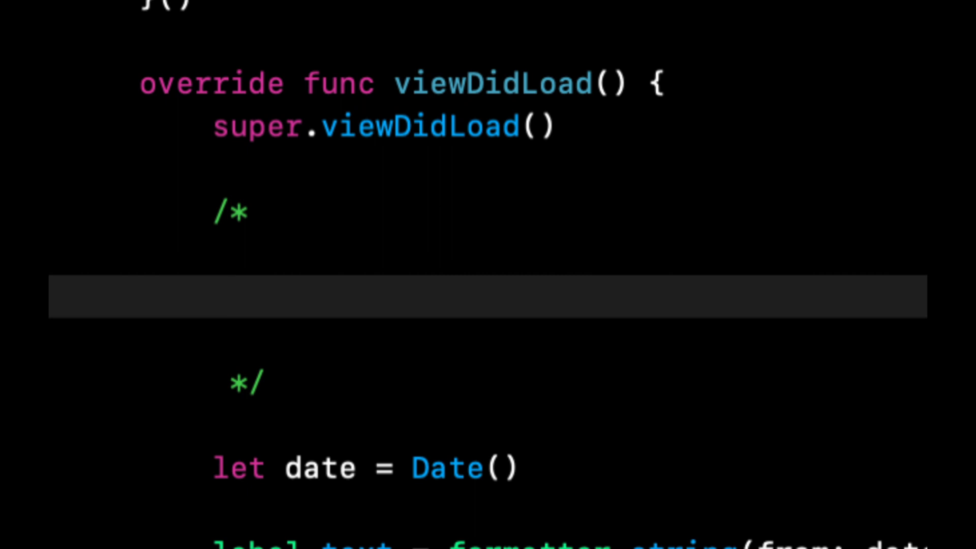
# Step: Write the sample comment lines Post: Hello world and Date: "12/12/2011" matching MM/dd/yyyy
pyautogui.write('Post:')
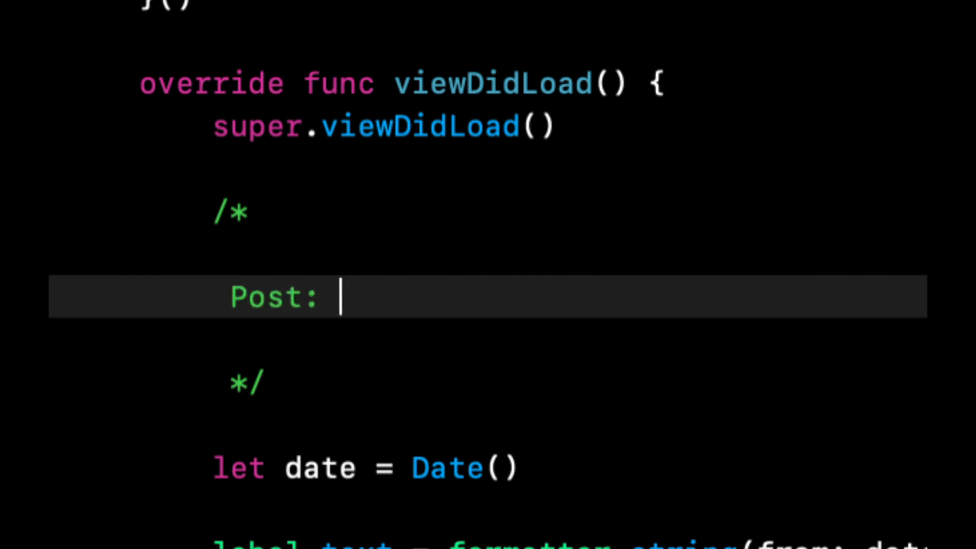
pyautogui.write('Hello world')
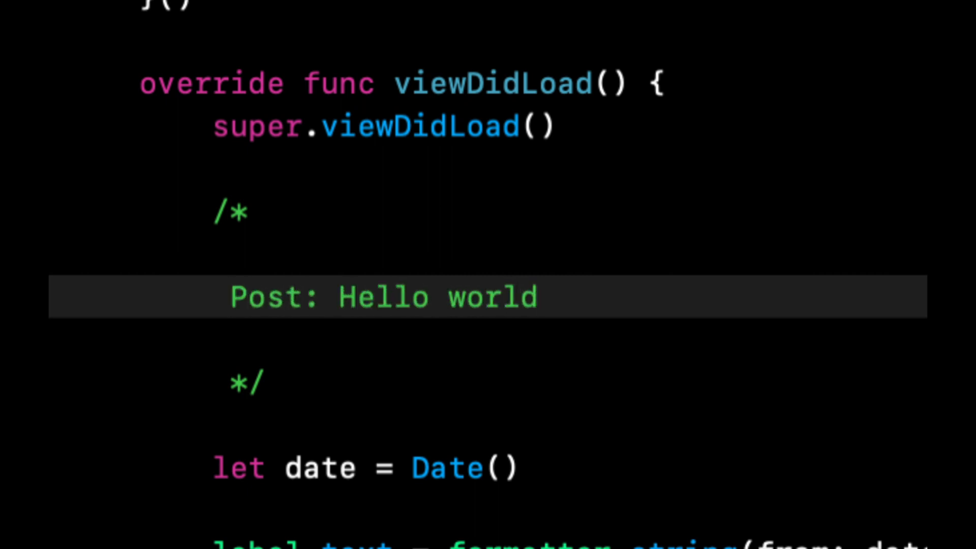
pyautogui.write('Date:')
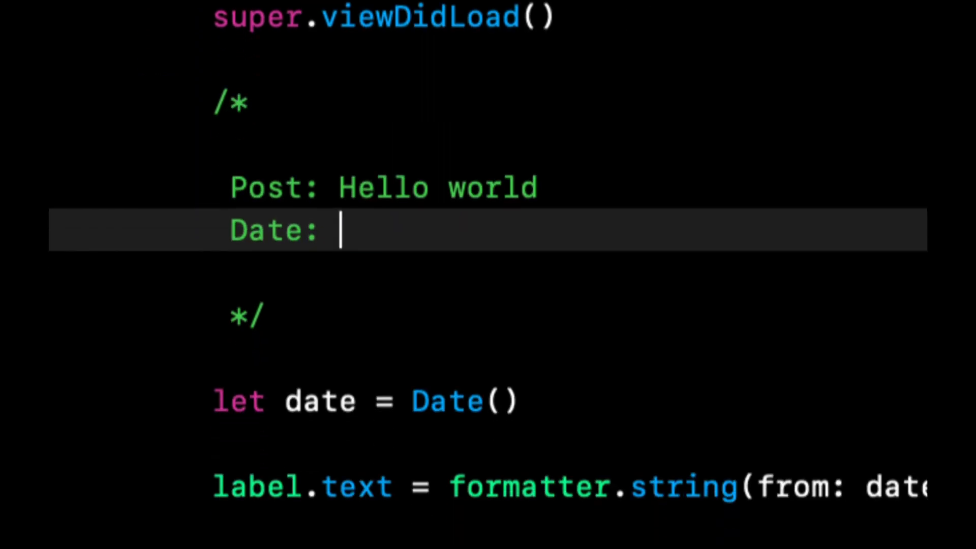
pyautogui.write('12/')
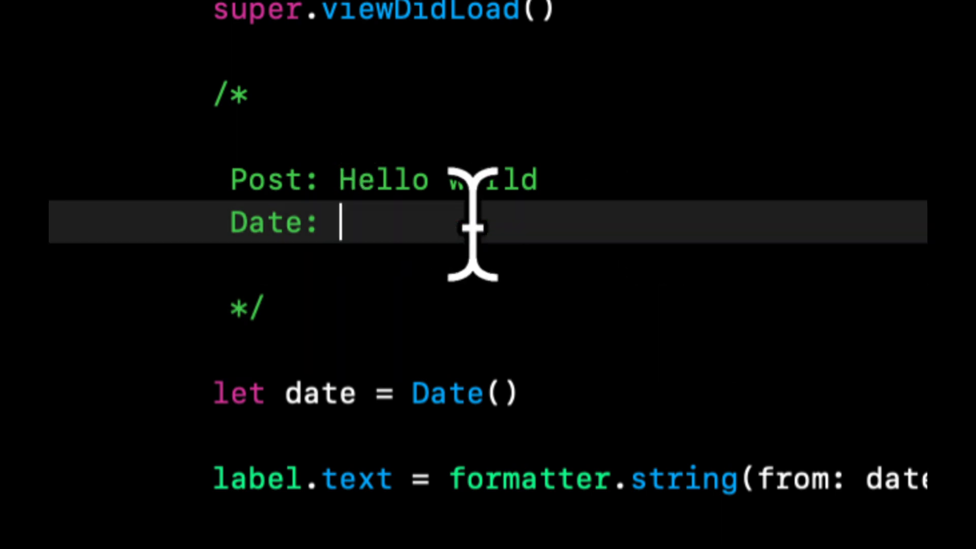
pyautogui.write('"12/12/2011"')
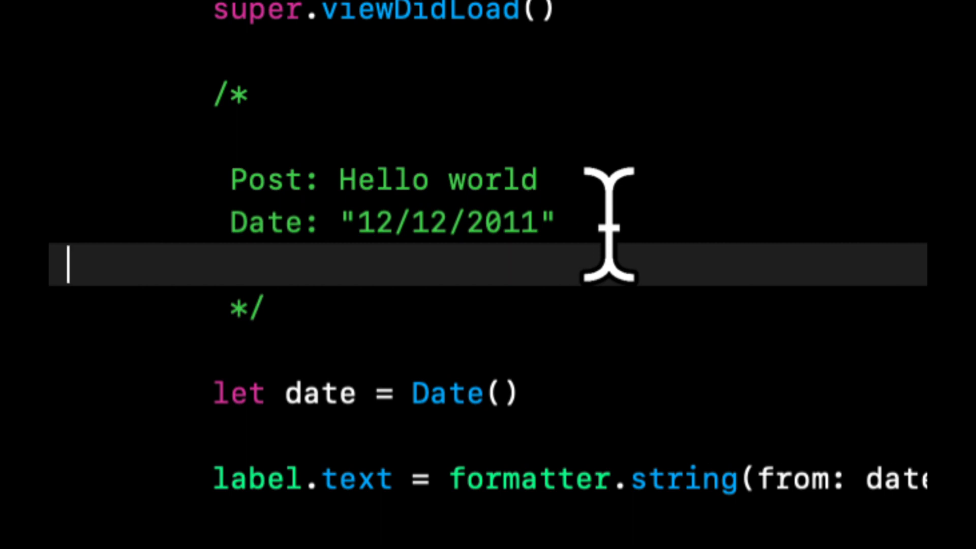
pyautogui.doubleClick(448, 223)
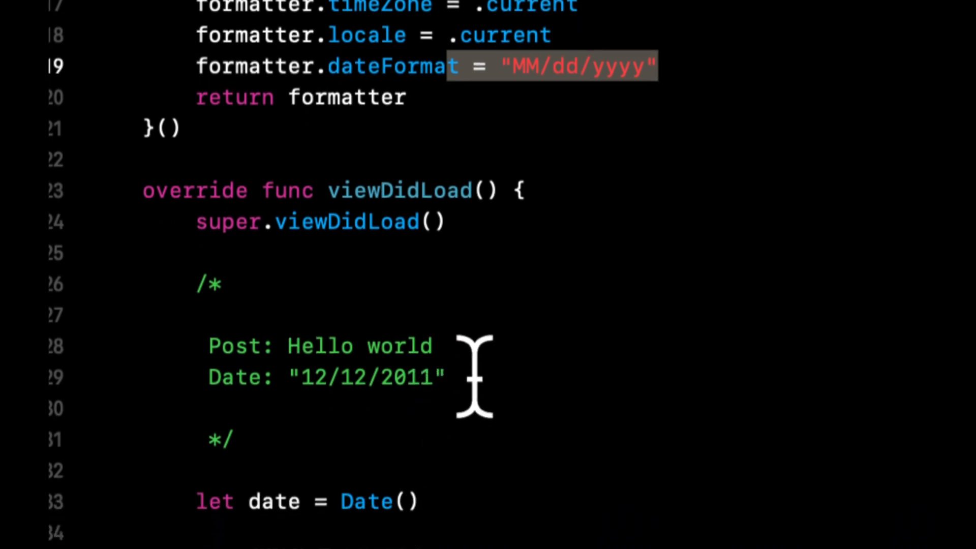
pyautogui.doubleClick(367, 377)
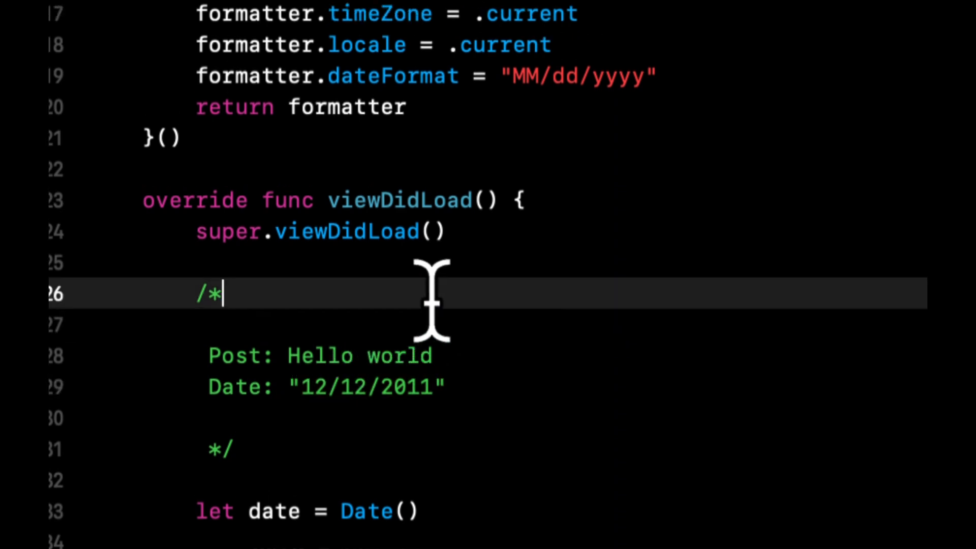
pyautogui.moveTo(267, 470)
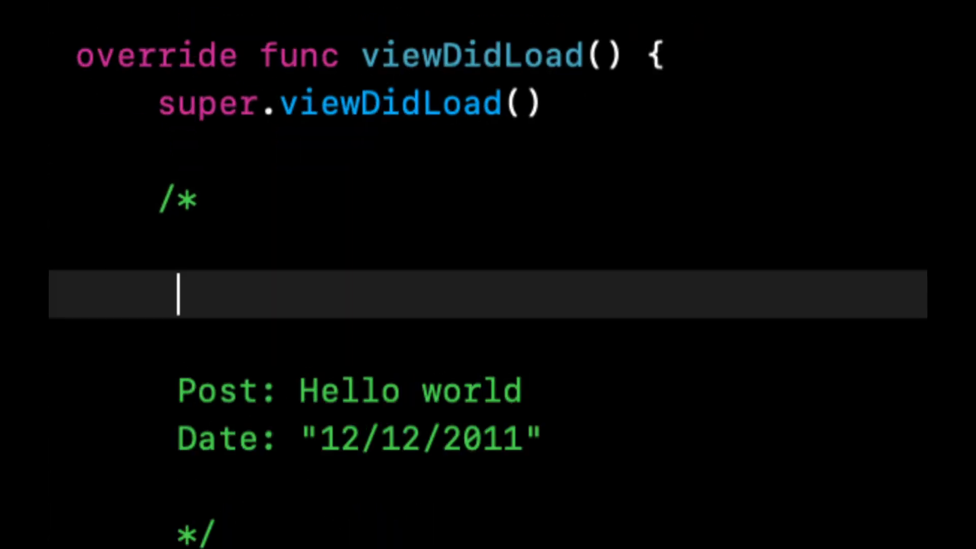
# Step: Note the ISO 8601 pattern YYYY-MM-DD`T`HH-mm-ss+Z at the top of the comment
pyautogui.write('ISO 8')
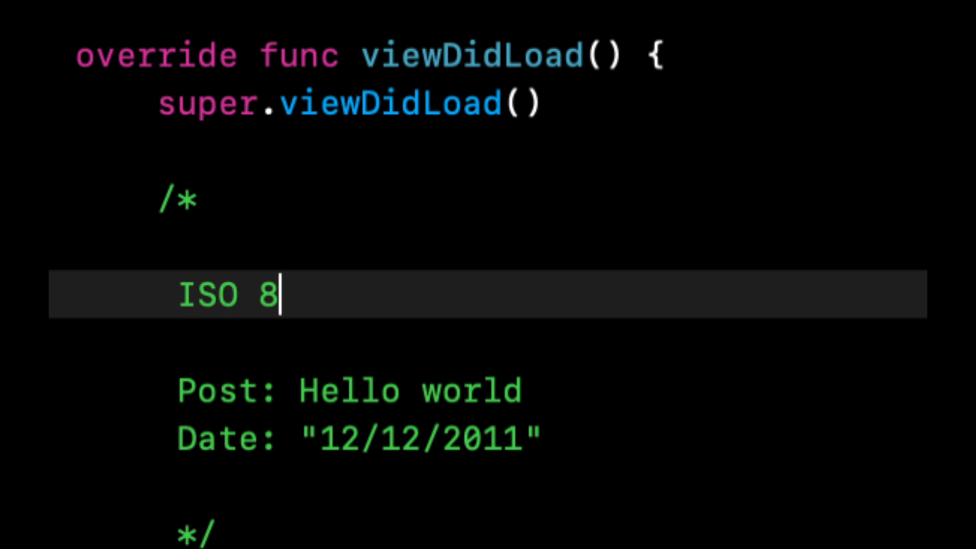
pyautogui.write('601')
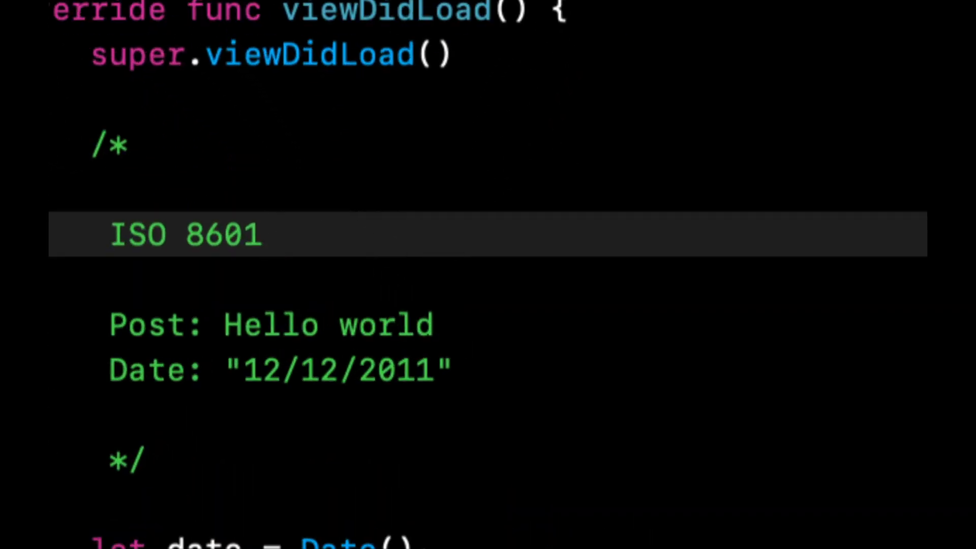
pyautogui.write('YYYY-MM-')
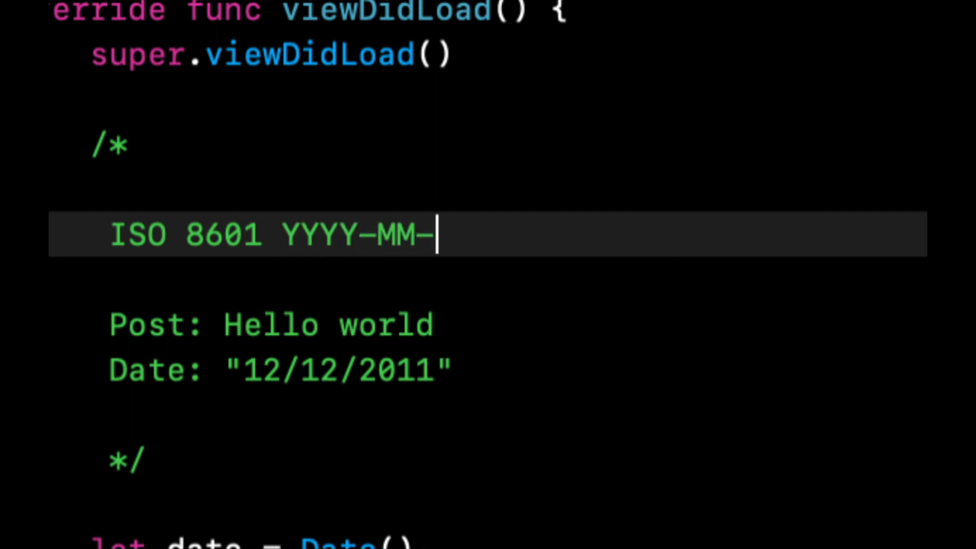
pyautogui.write('DD`')
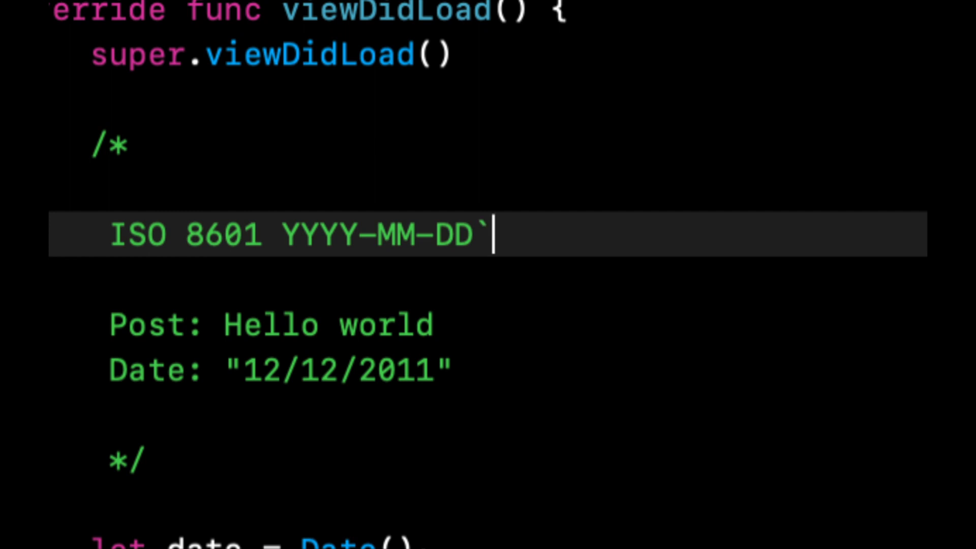
pyautogui.write('T`HH')
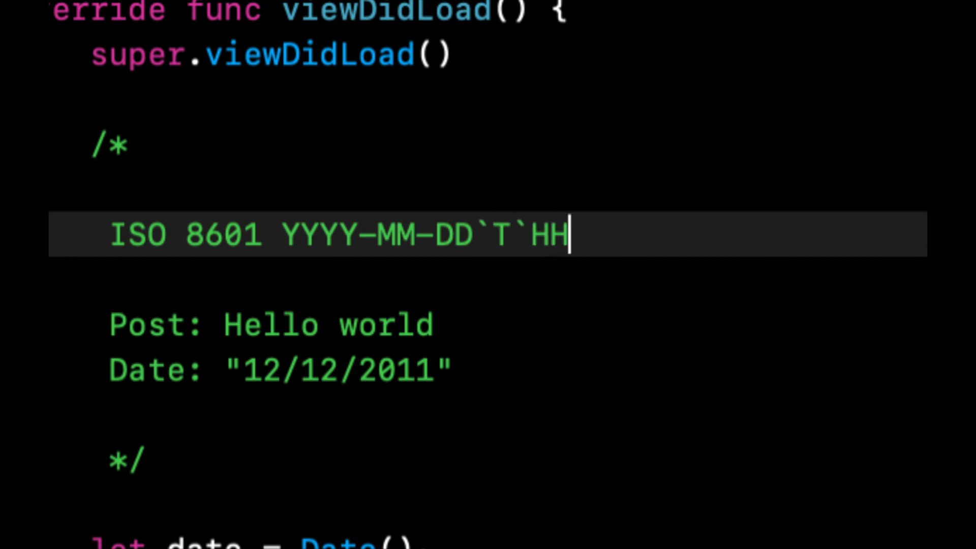
pyautogui.write('-m')
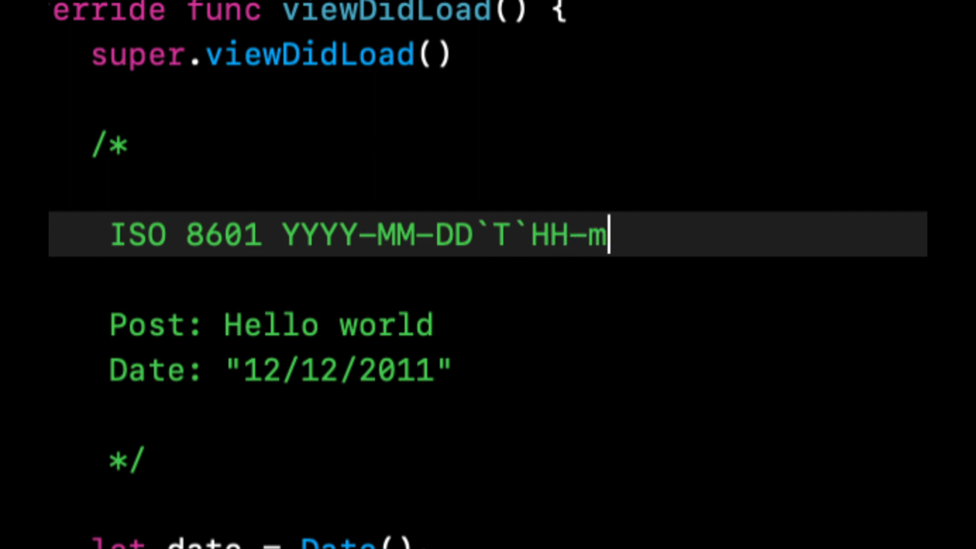
pyautogui.write('m-ss')
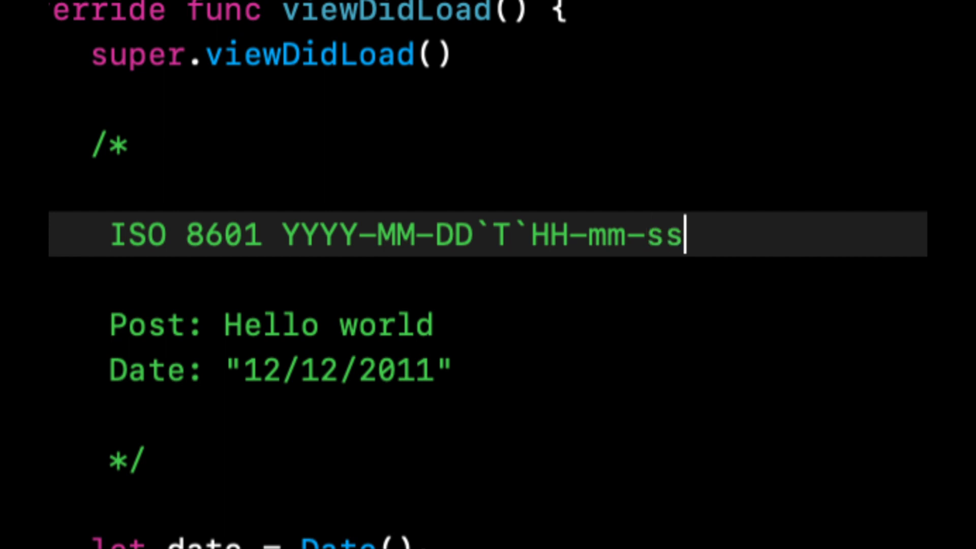
pyautogui.write('+')
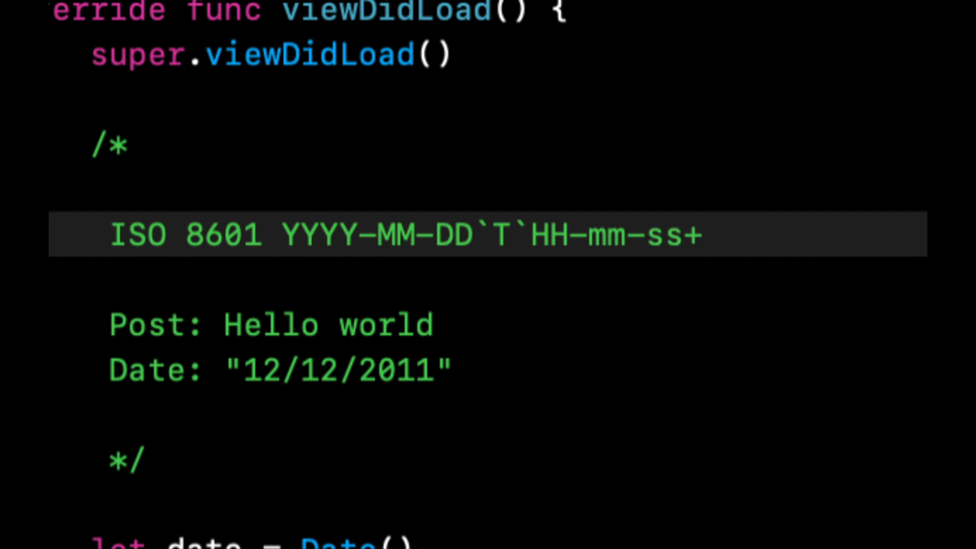
pyautogui.write('Z')
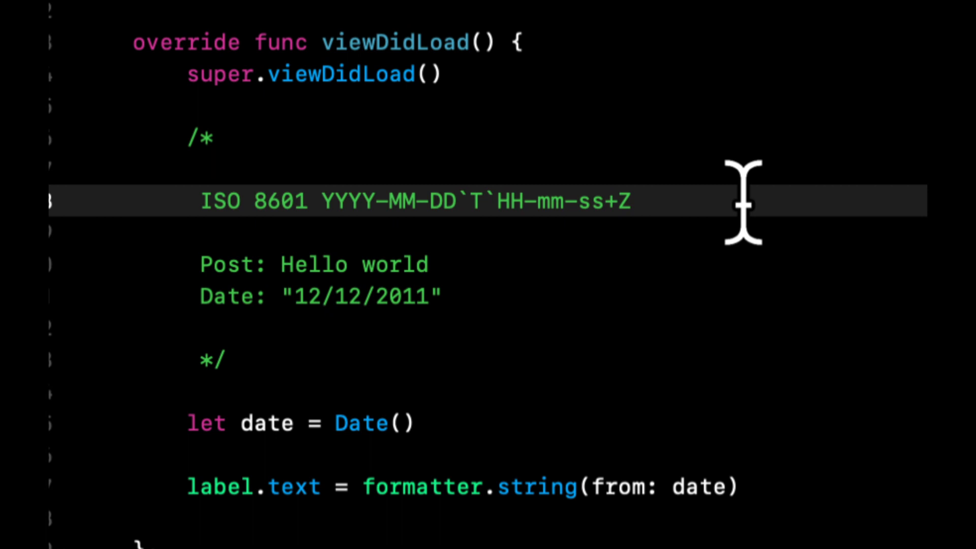
pyautogui.click(635, 203)
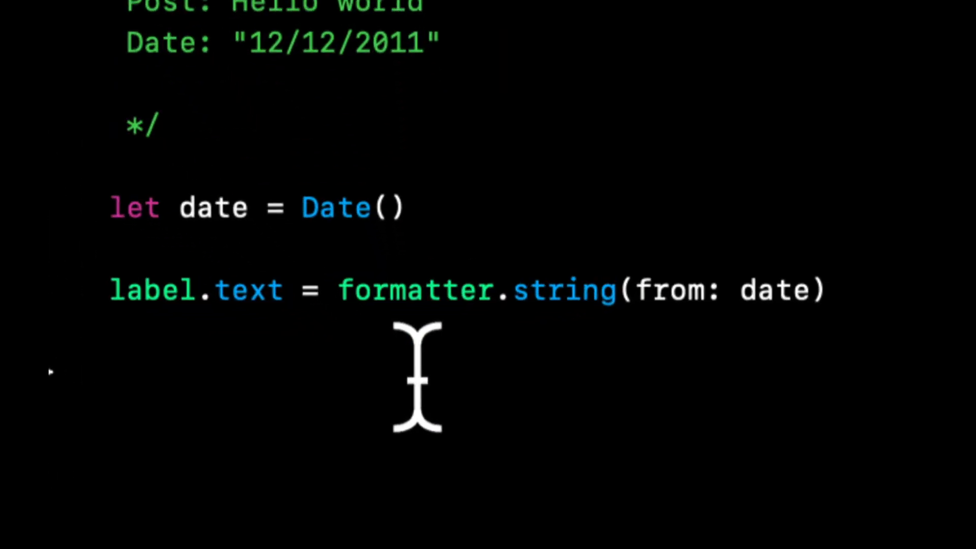
# Step: Replace Date() with the string "12/12/2011" and call formatter.date(from:) on it
pyautogui.doubleClick(335, 206)
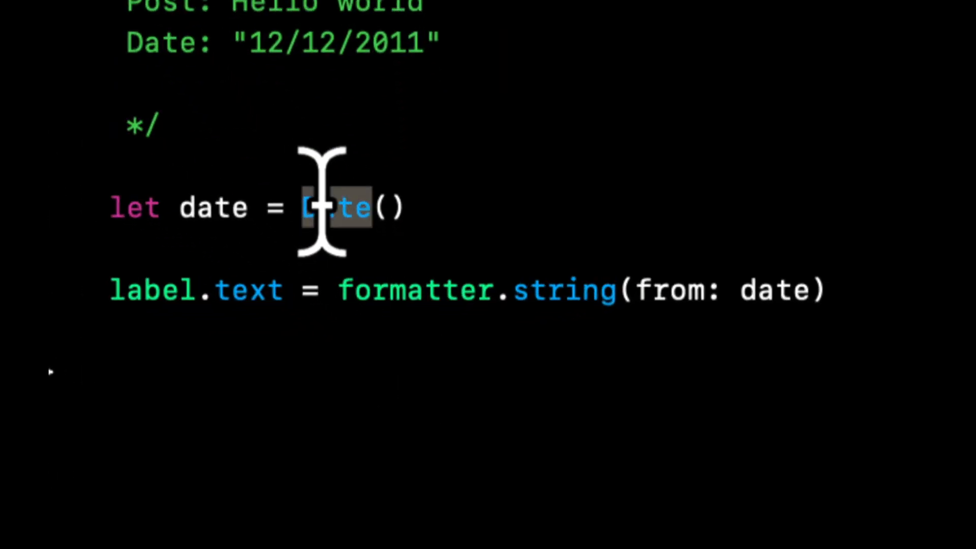
pyautogui.write('"12/12/2011')
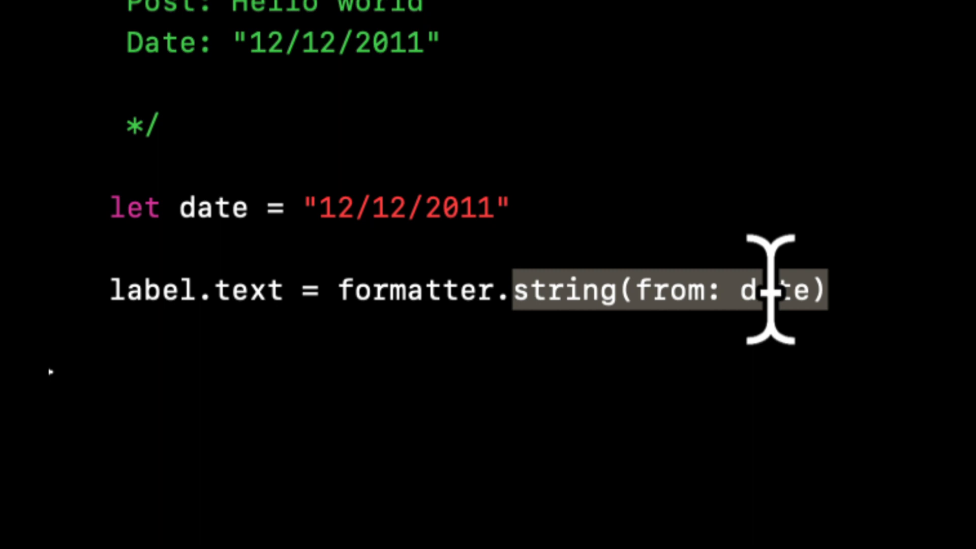
pyautogui.write('datefo')
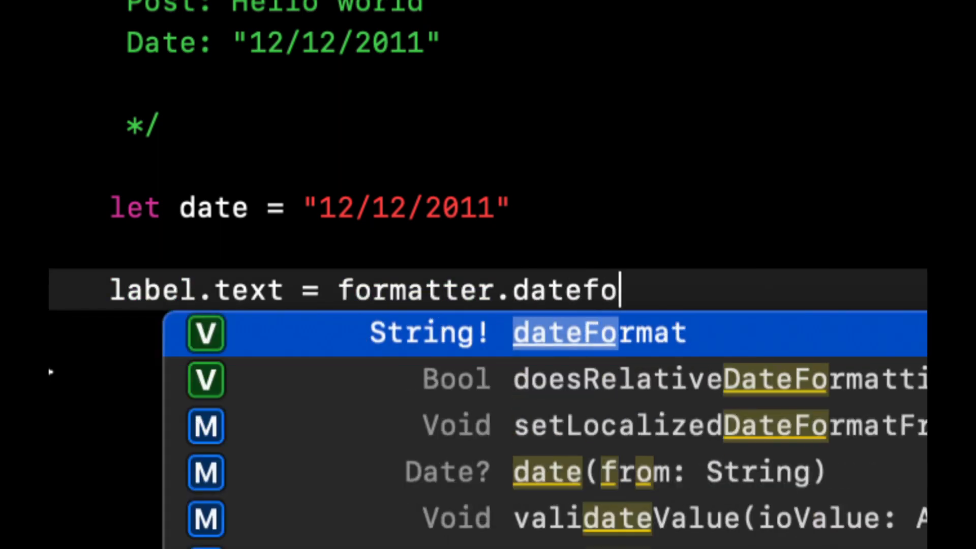
pyautogui.press('Backspace')
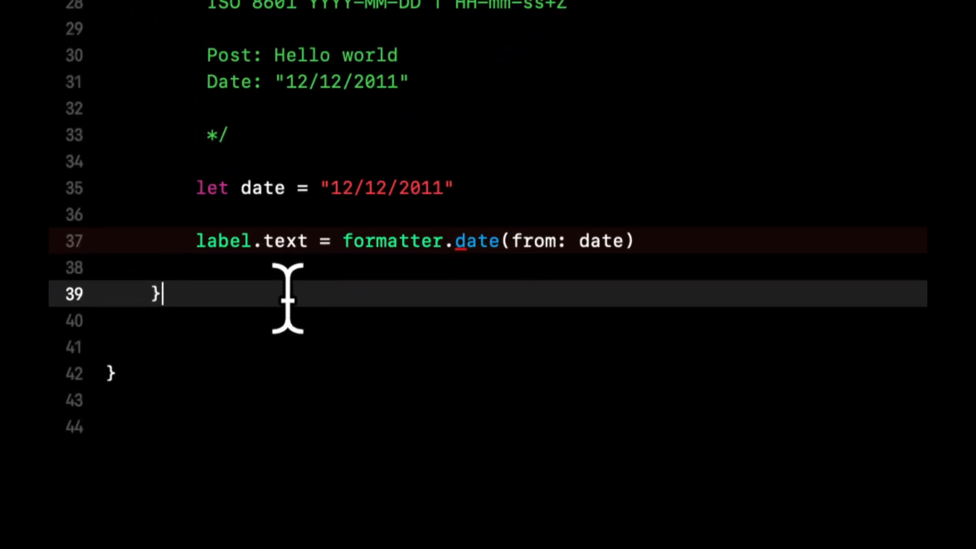
# Step: Replace the label.text assignment with print("\(formatter.date(from: date))")
pyautogui.doubleClick(393, 241)
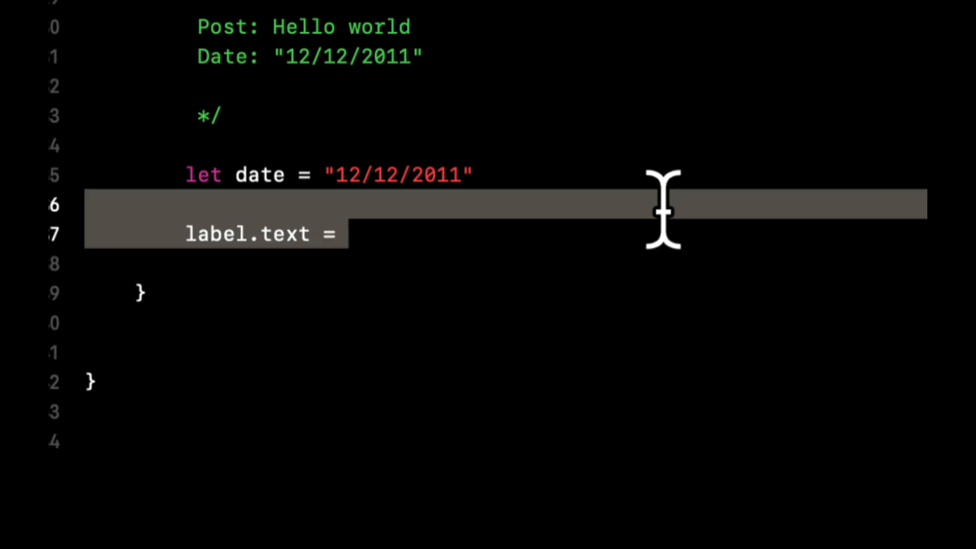
pyautogui.write('print("\\')
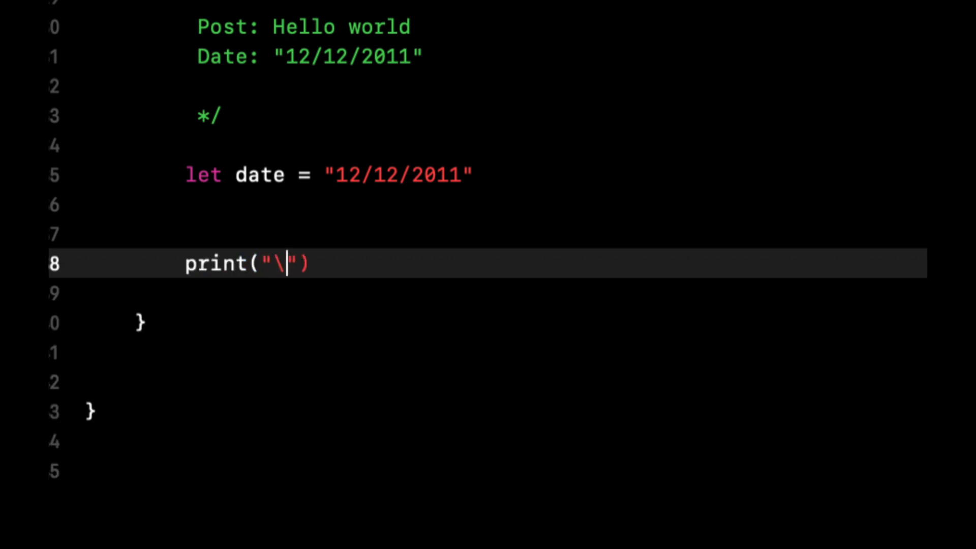
pyautogui.write('(formatter.date(from: date))')
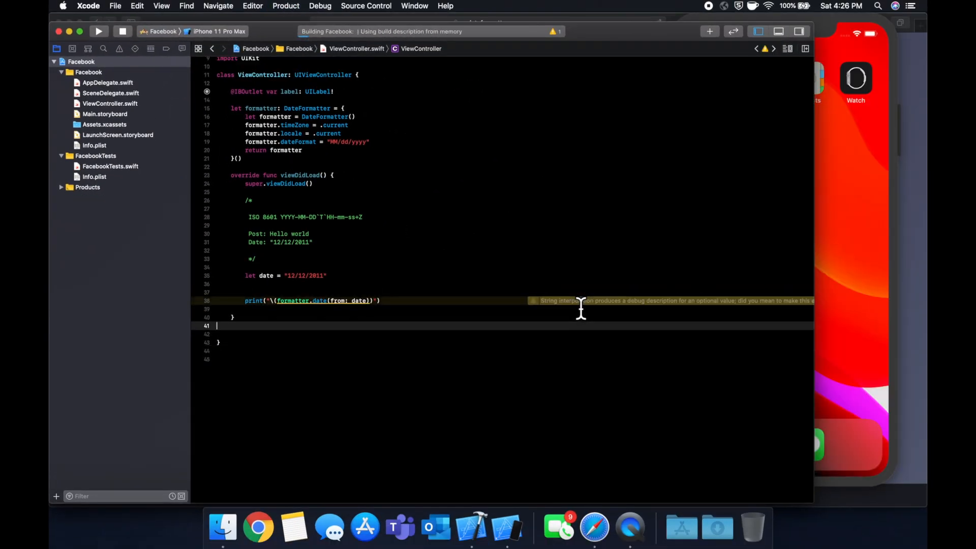
pyautogui.click(98, 30)
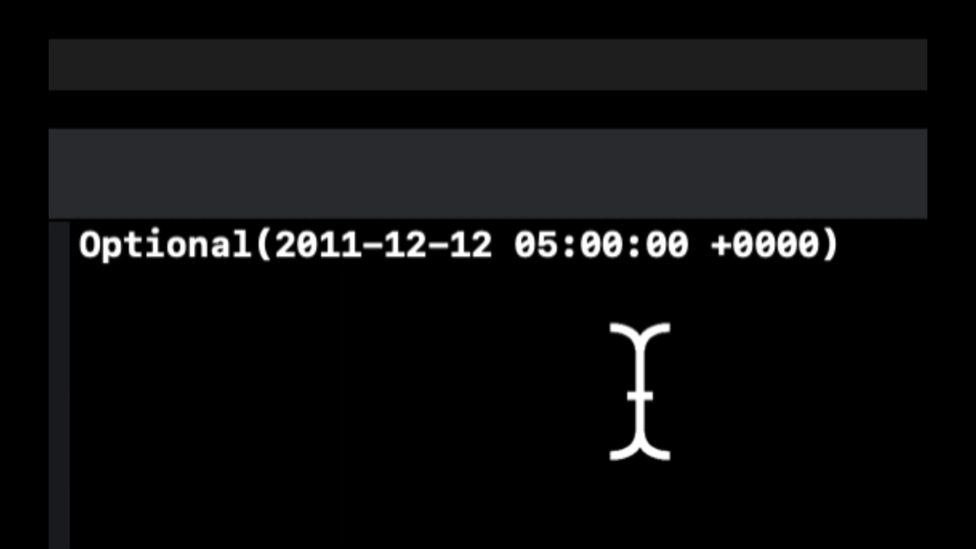
pyautogui.moveTo(389, 251)
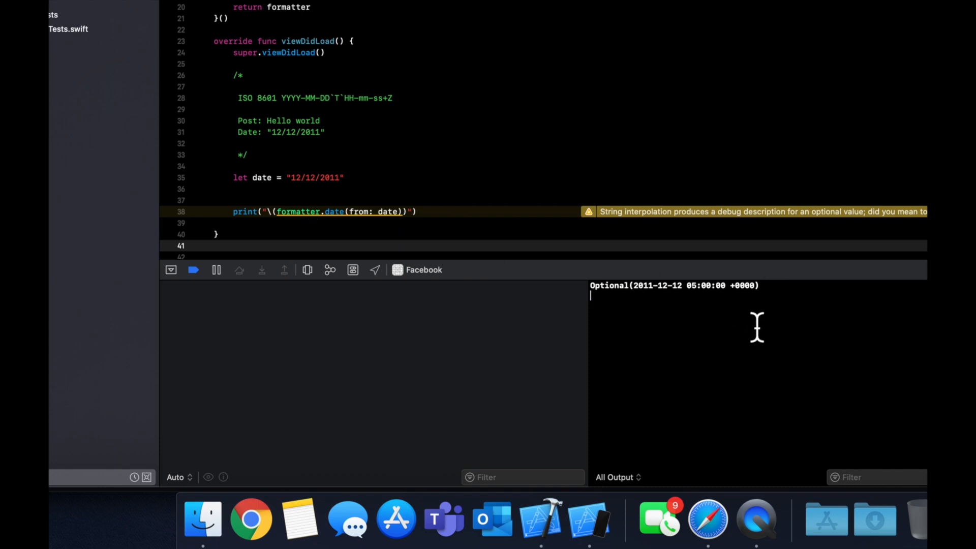
pyautogui.moveTo(339, 188)
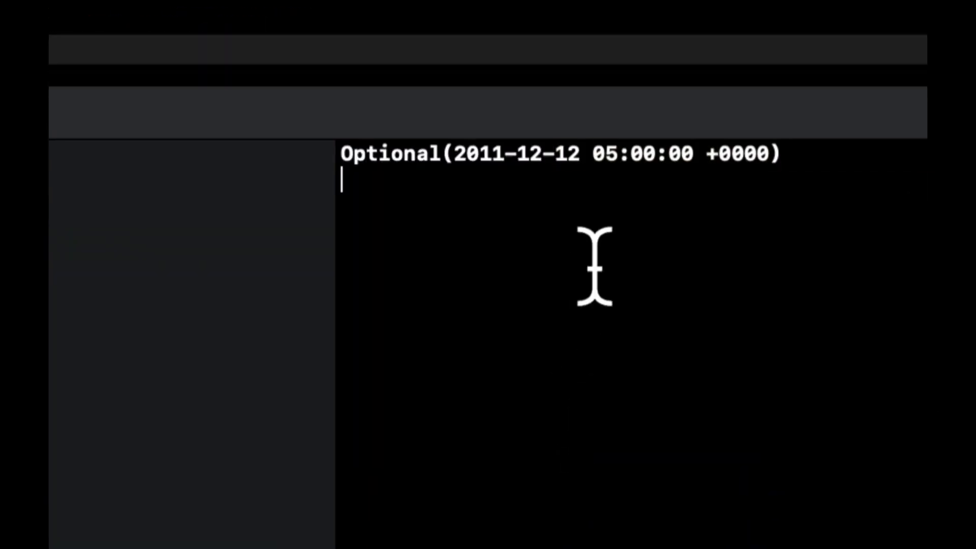
pyautogui.doubleClick(391, 154)
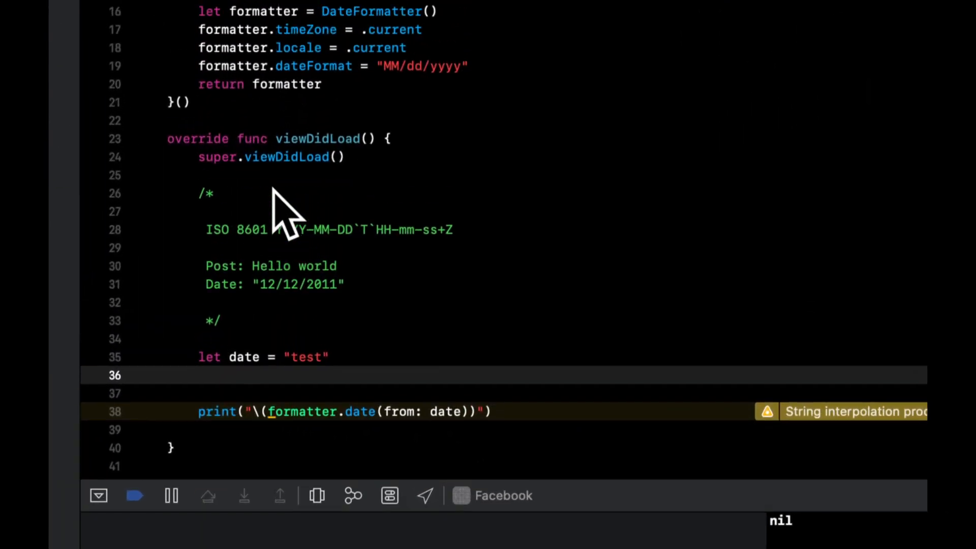
pyautogui.moveTo(268, 373)
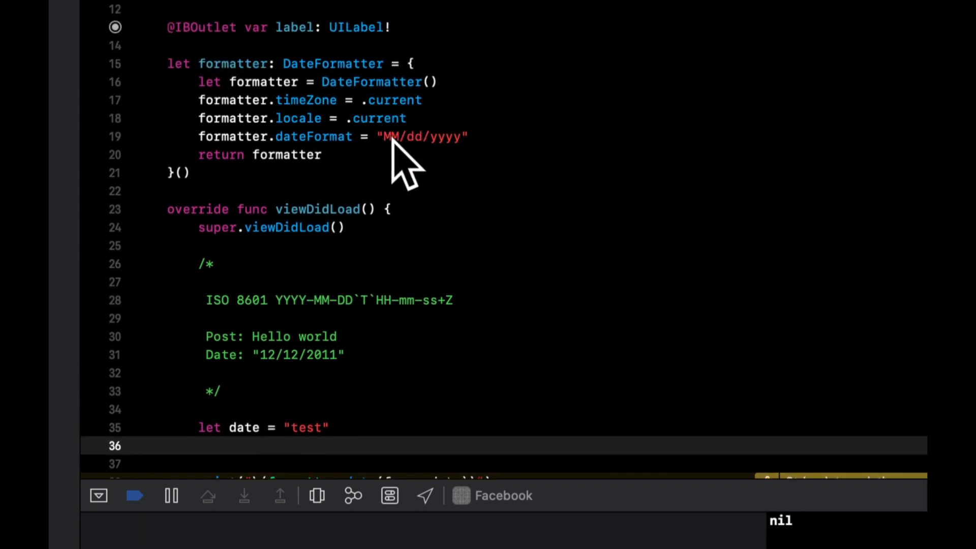
# Step: Scroll the console to view nil printed for the unparseable "test" string
pyautogui.scroll(-3)
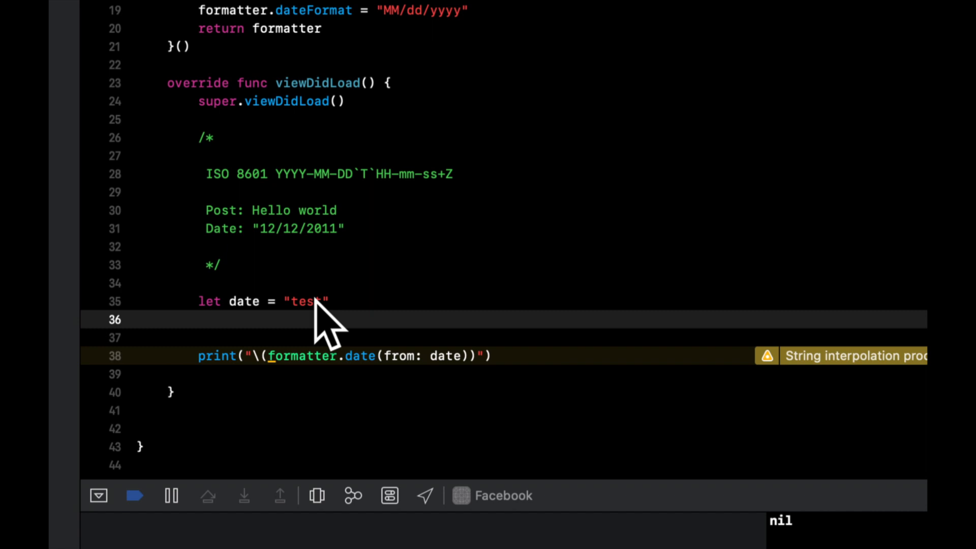